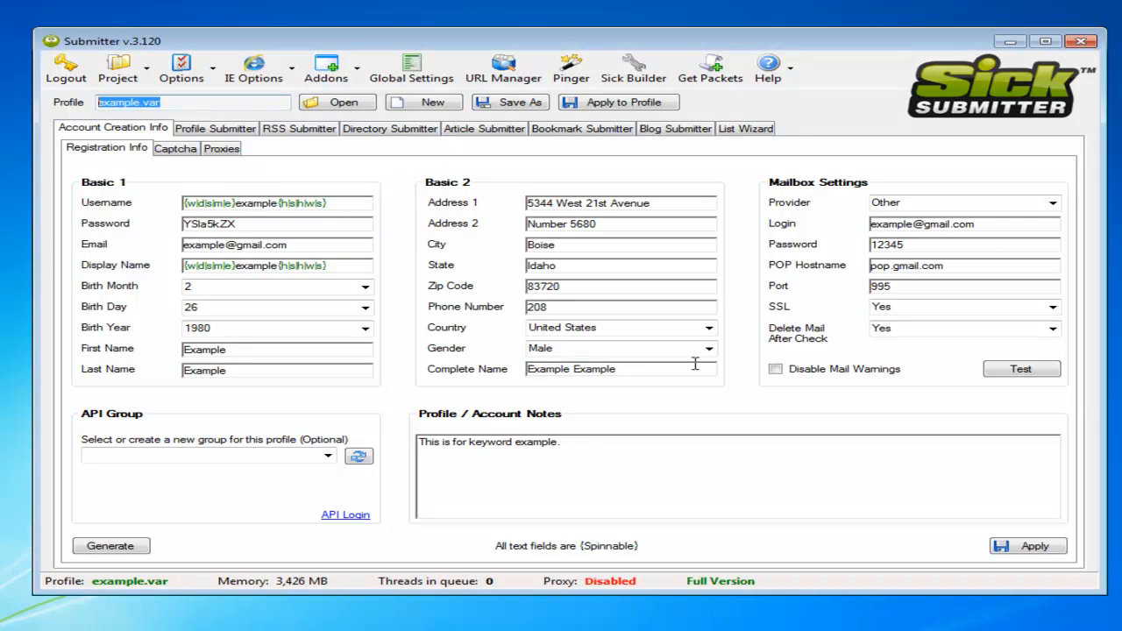
# Show the Bookmark Info page for the loaded example.var profile
pyautogui.click(582, 128)
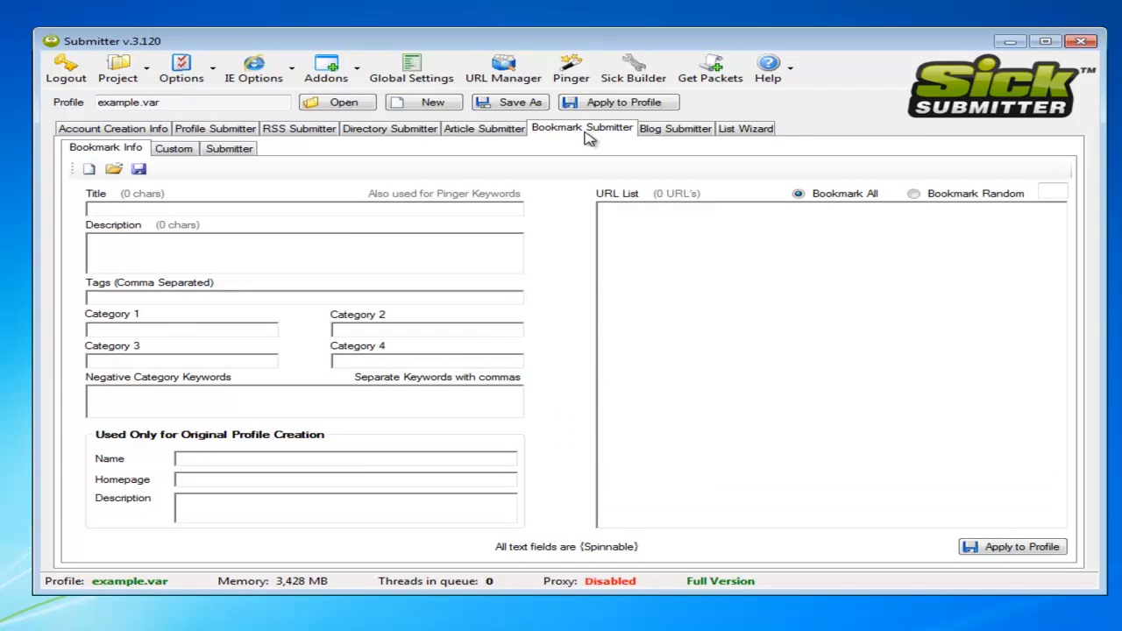
pyautogui.moveTo(561, 144)
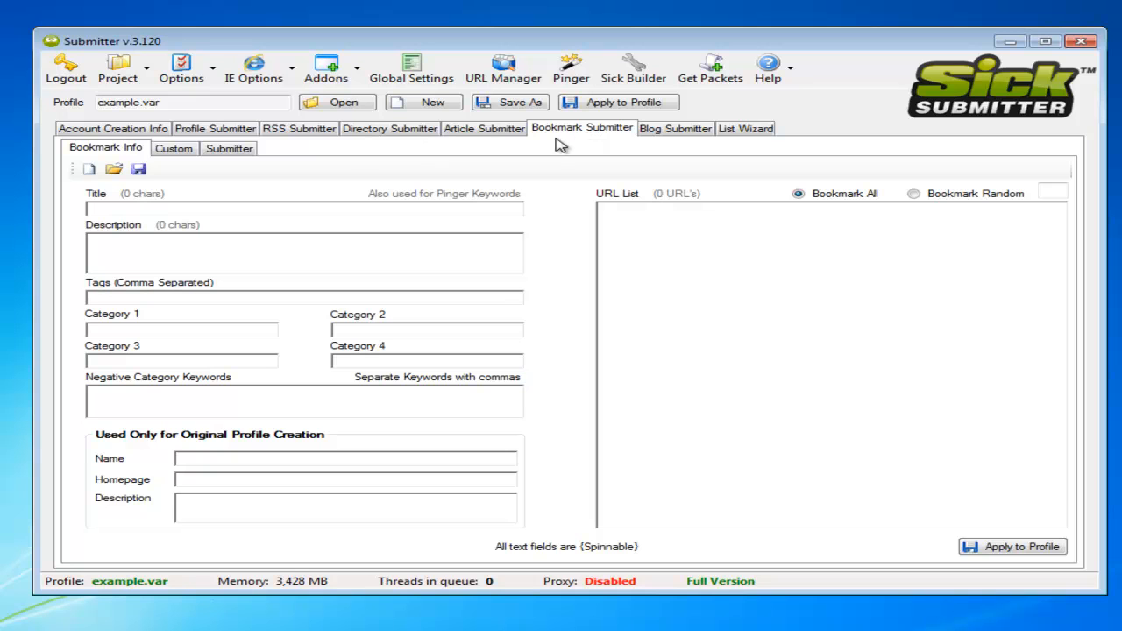
pyautogui.moveTo(130, 162)
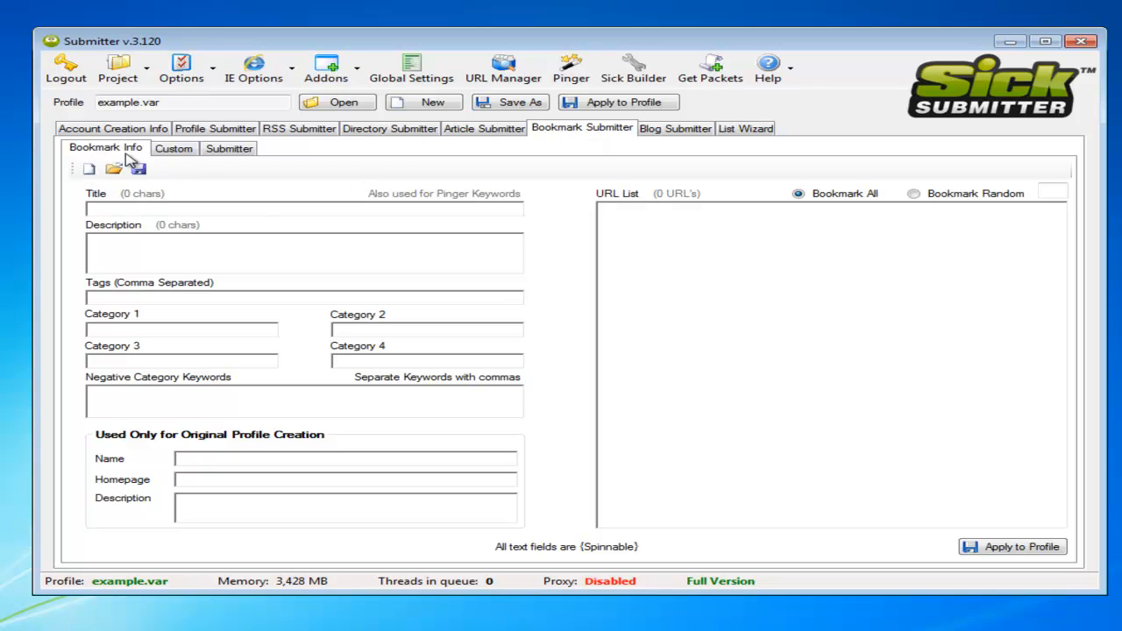
pyautogui.moveTo(210, 209)
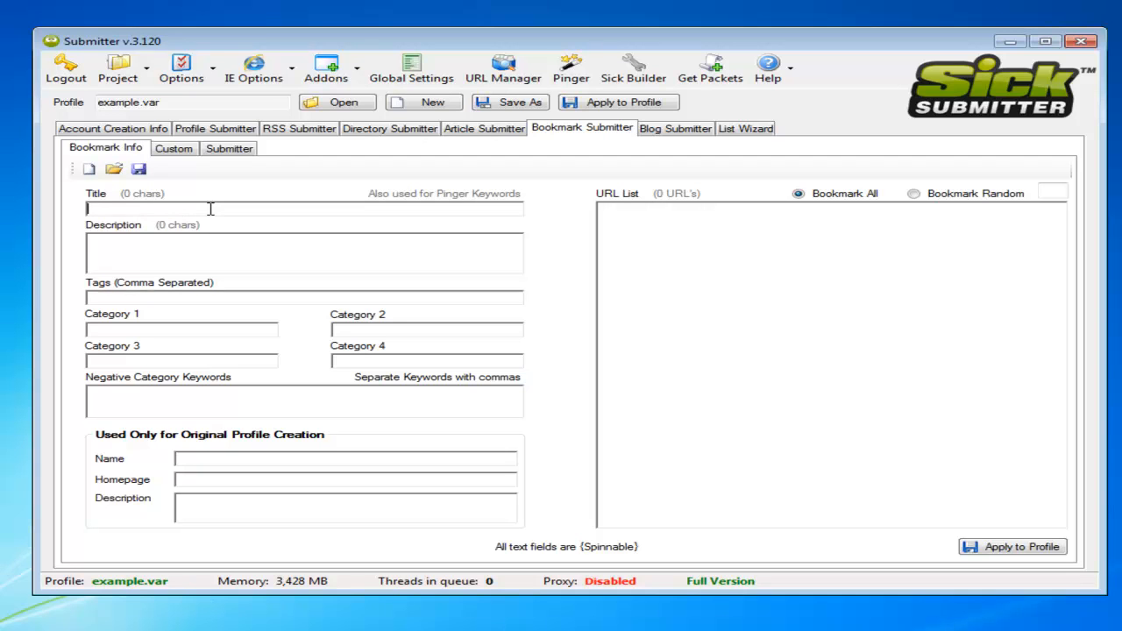
# Enter the title {Example keyword is best|The Best Example Keyword|Example for president}
pyautogui.write('1')
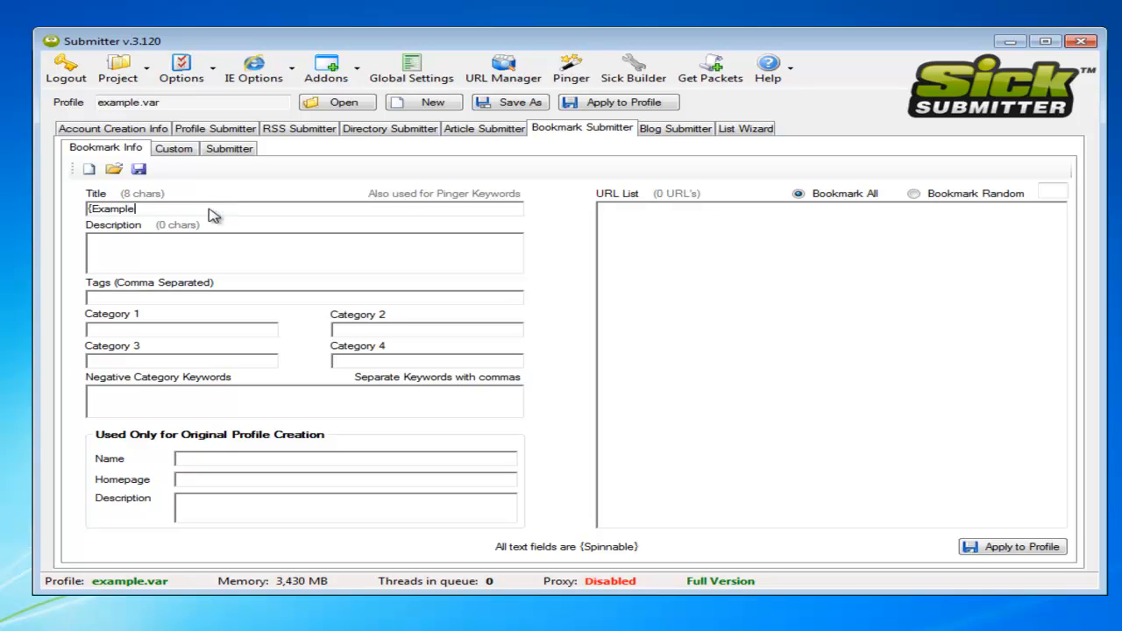
pyautogui.write('keyword is best')
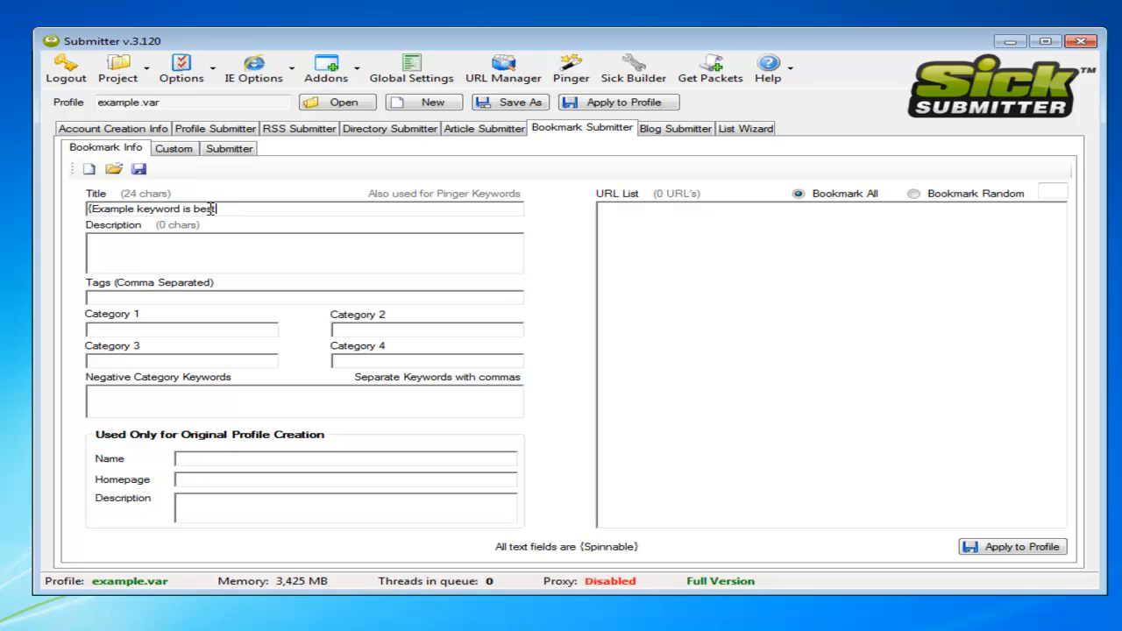
pyautogui.write('T')
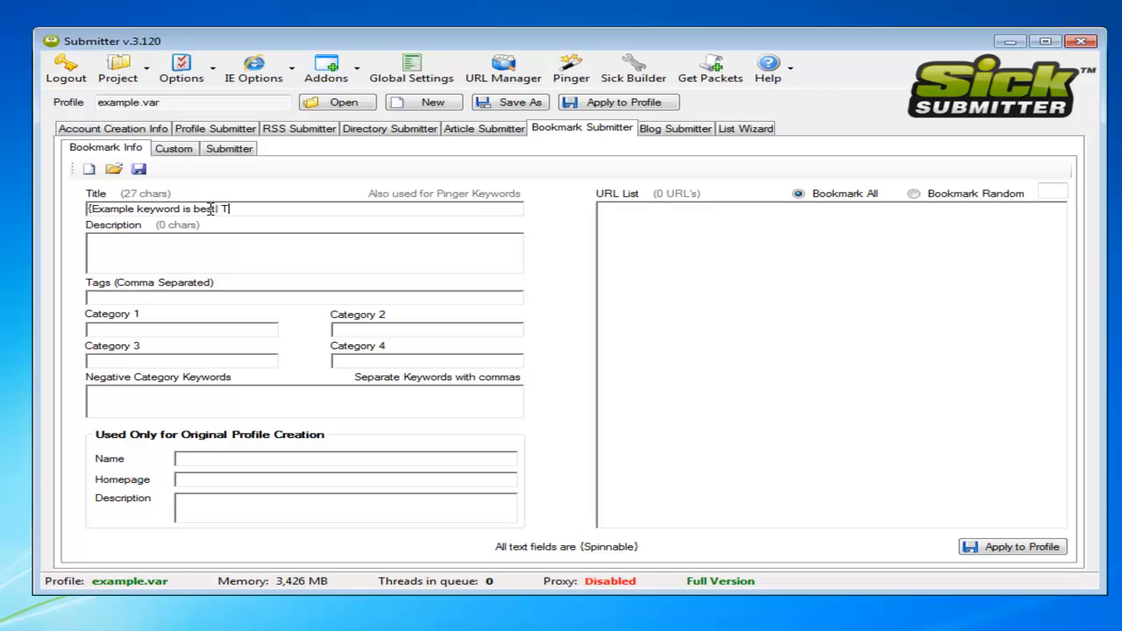
pyautogui.write('The Best Ex')
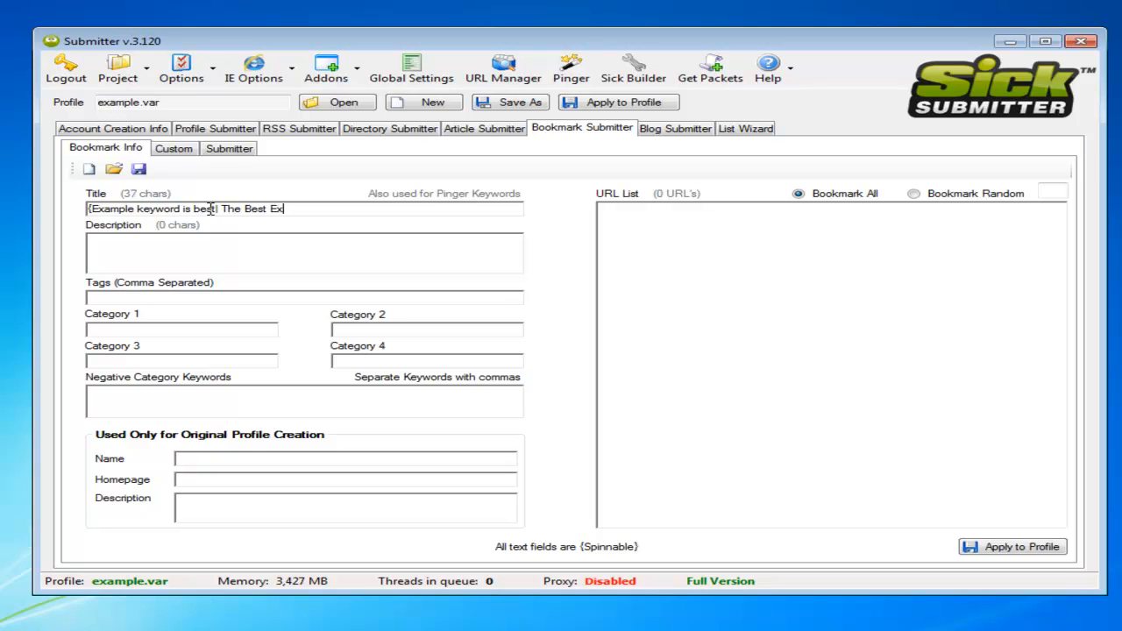
pyautogui.write('ample Keyword')
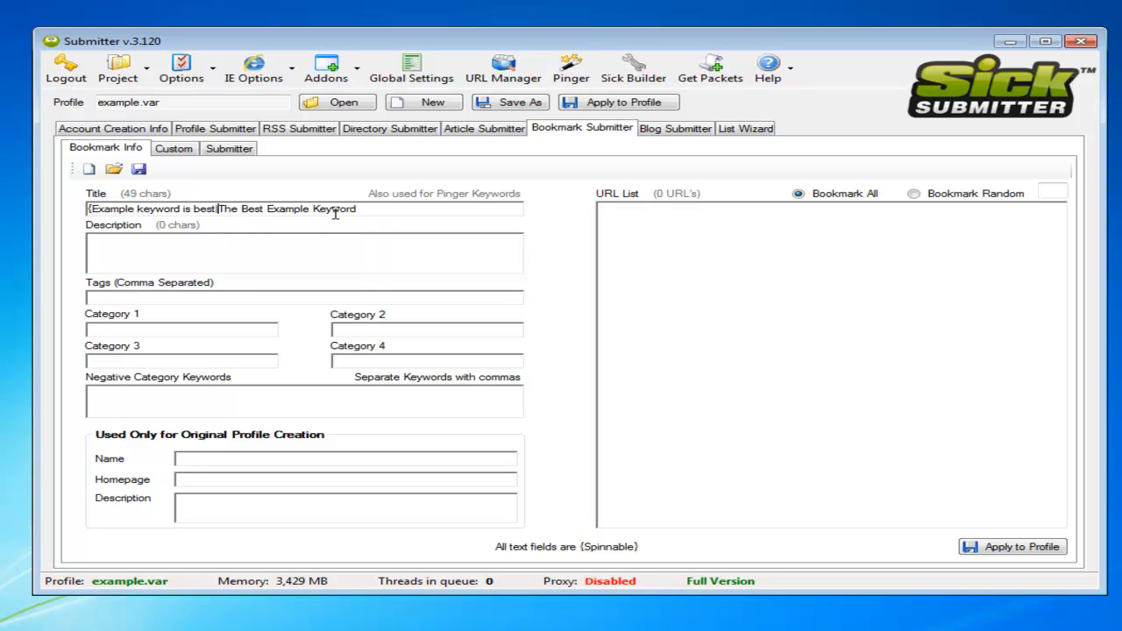
pyautogui.write('d')
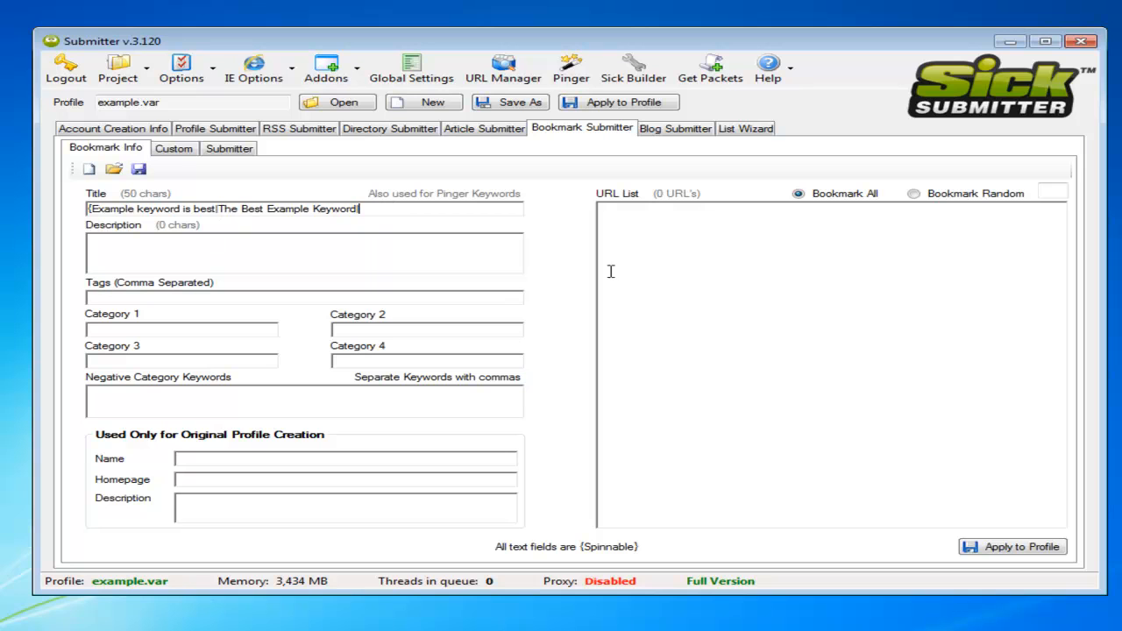
pyautogui.moveTo(594, 273)
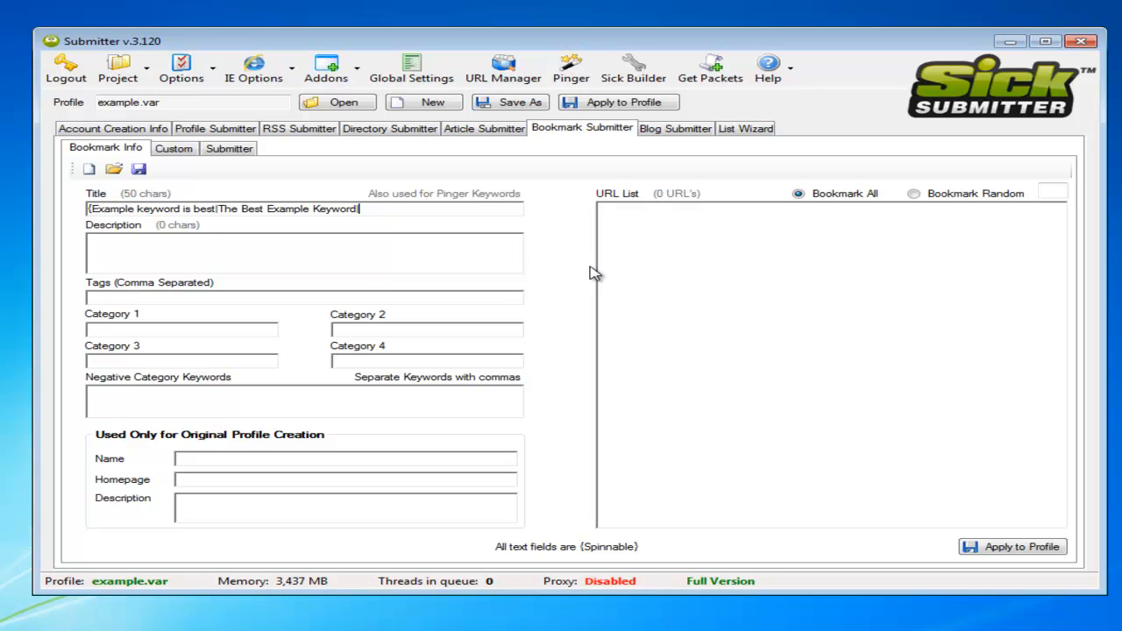
pyautogui.write('|Example')
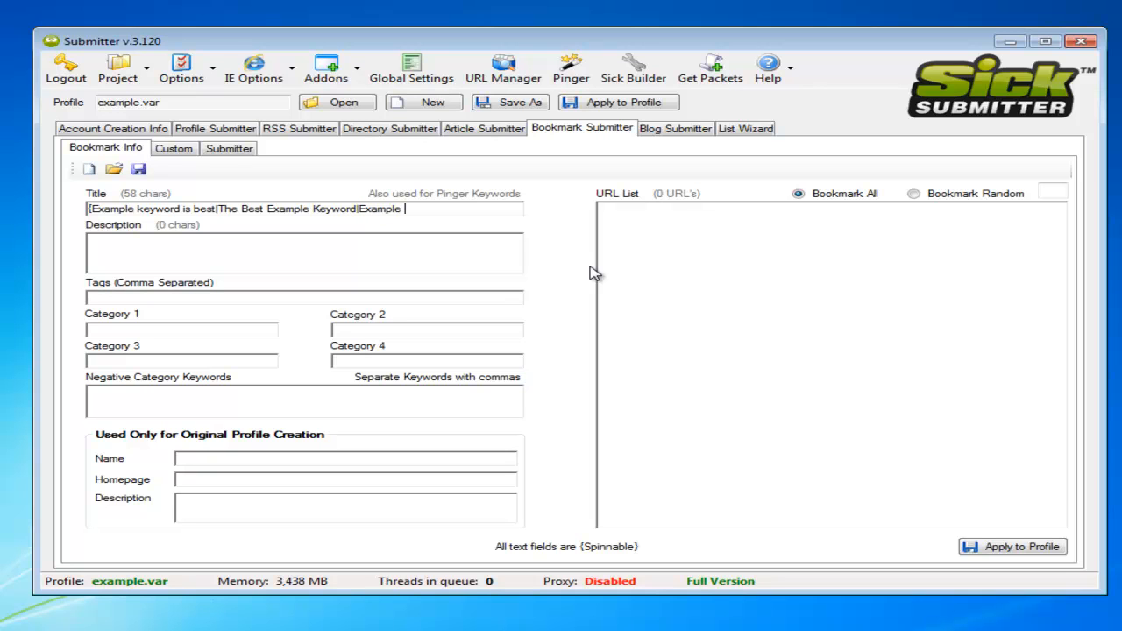
pyautogui.write('for pr')
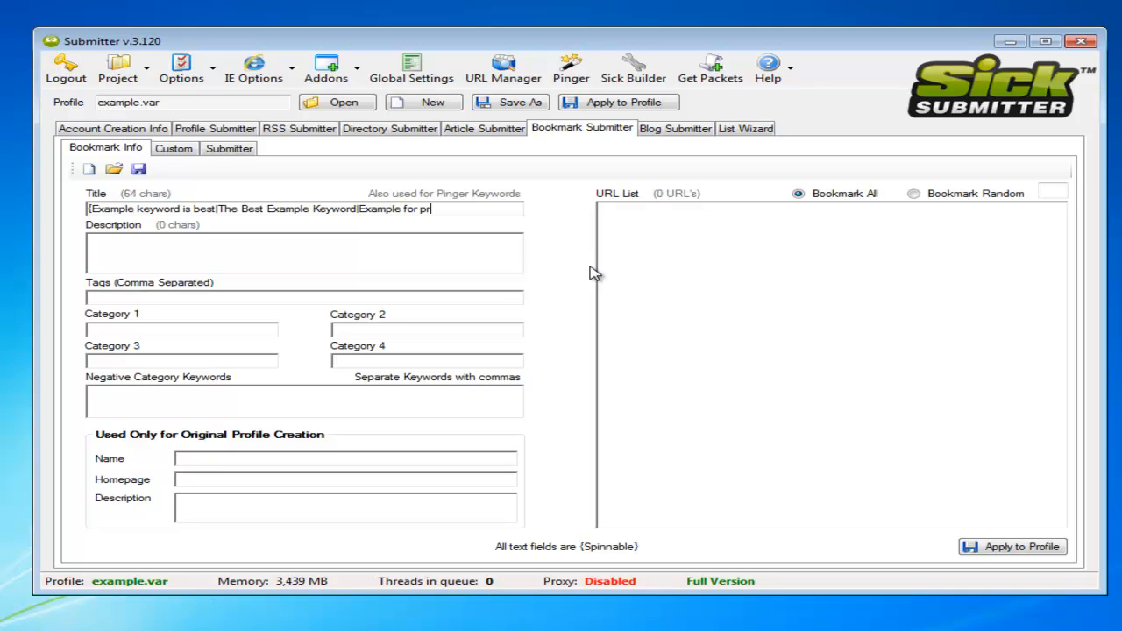
pyautogui.write('esident}')
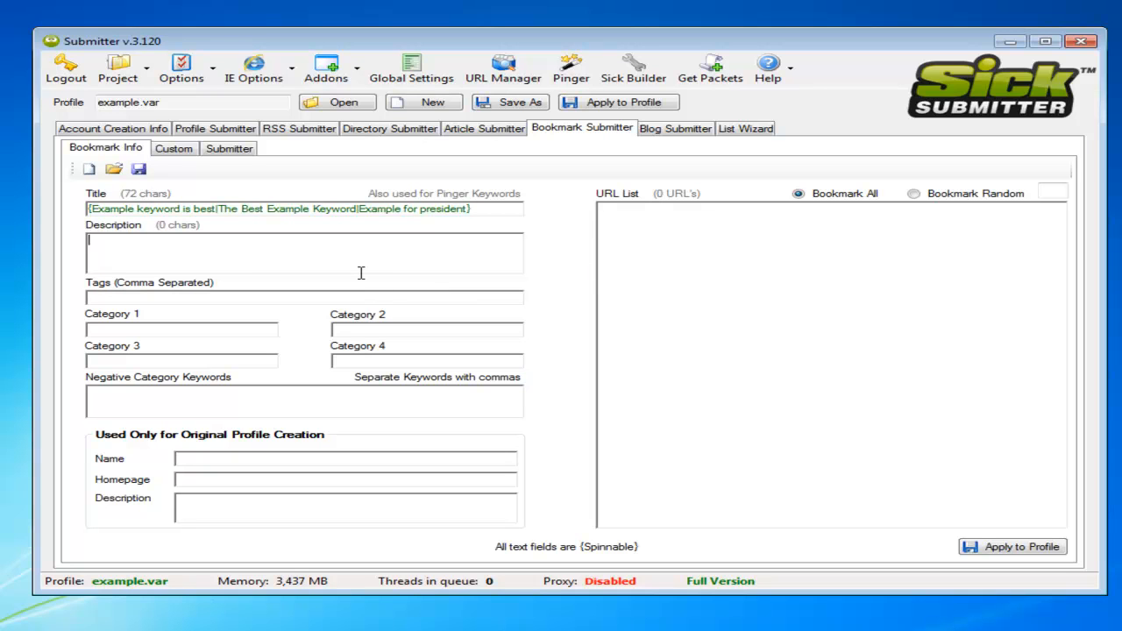
# Enter the description {This is an example of how to do something|This is not to do something|This is an awesome example of how not to do something.}
pyautogui.write('{')
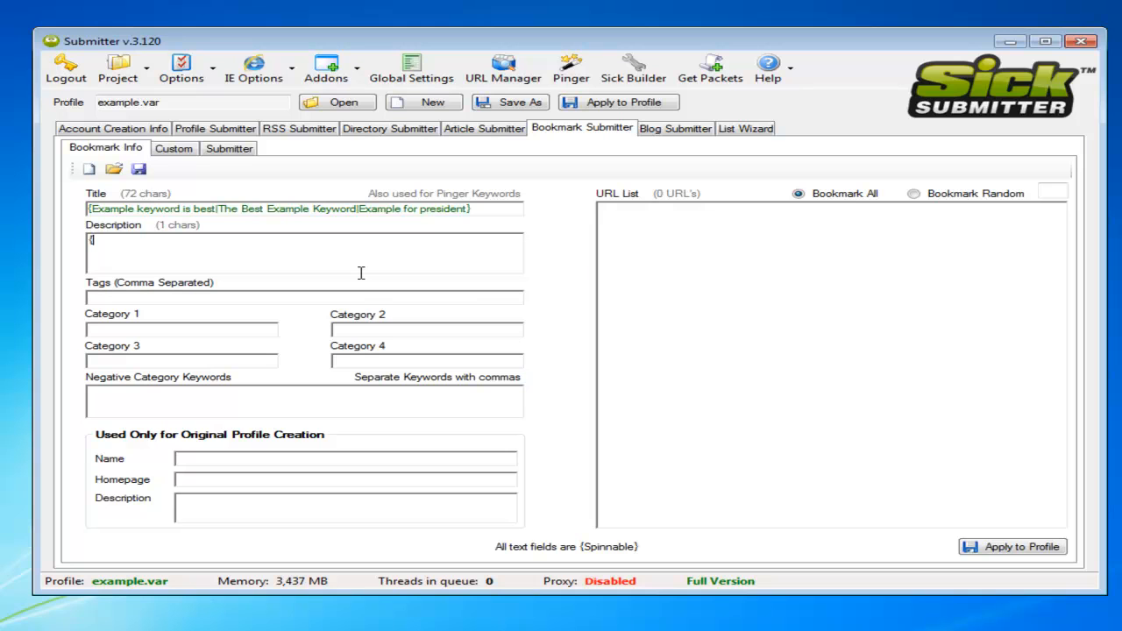
pyautogui.write('This is')
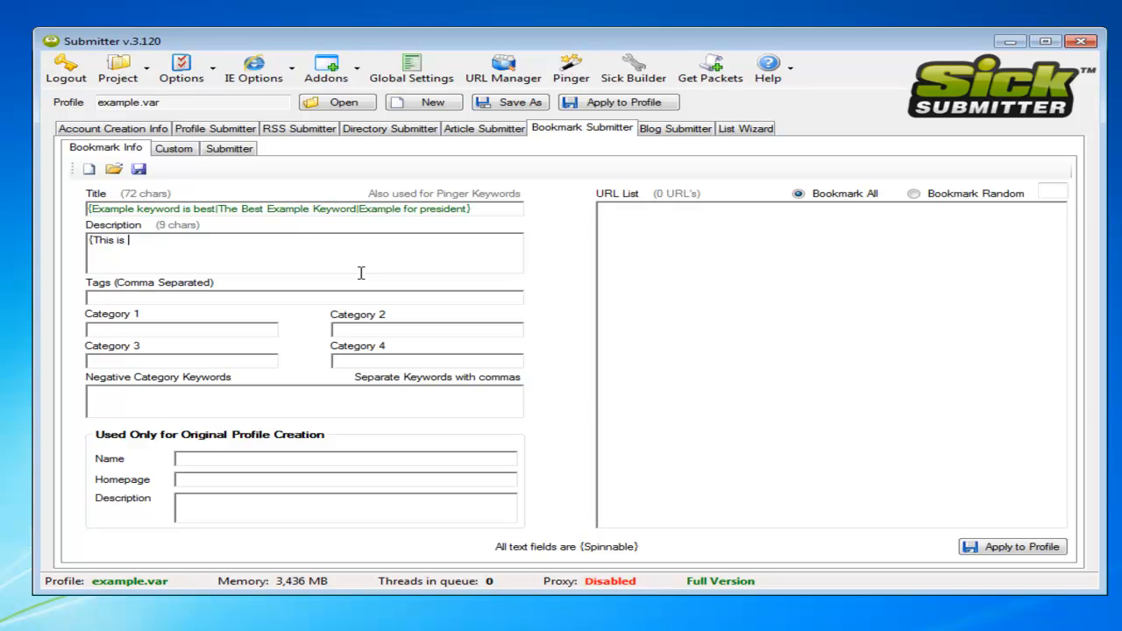
pyautogui.write('an example of h')
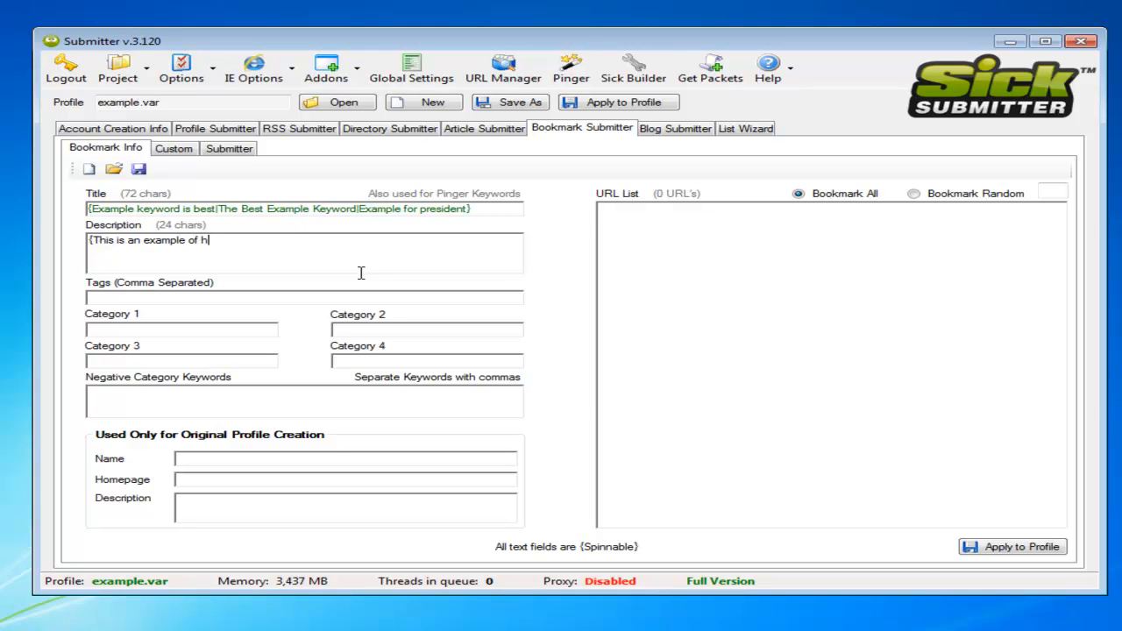
pyautogui.write('ow to do')
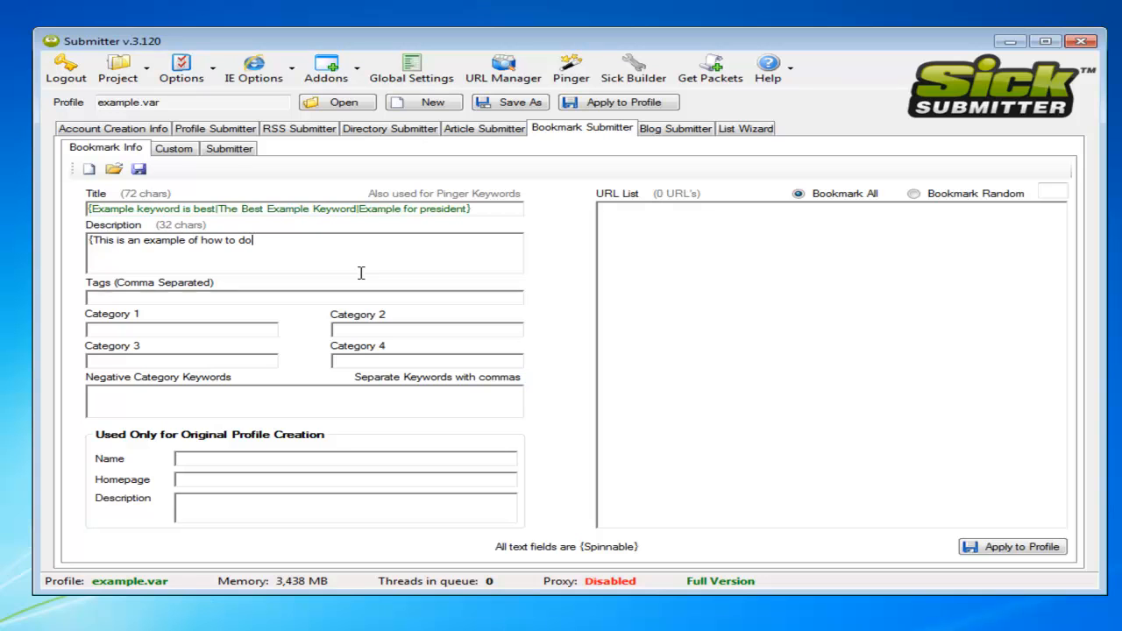
pyautogui.write('something')
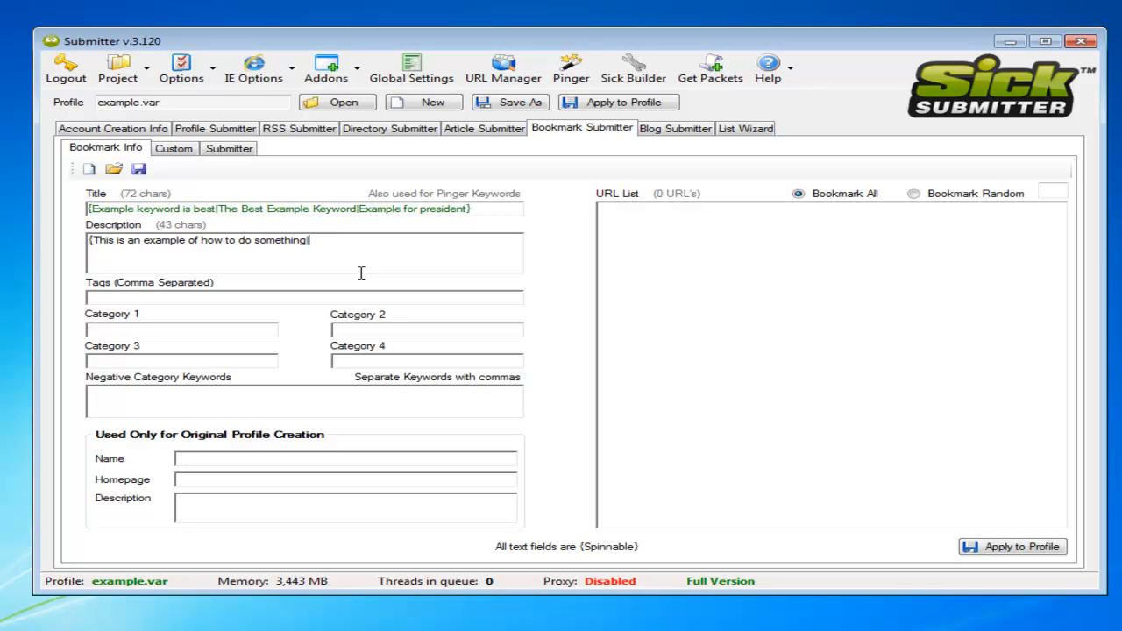
pyautogui.write('|This is an example of how')
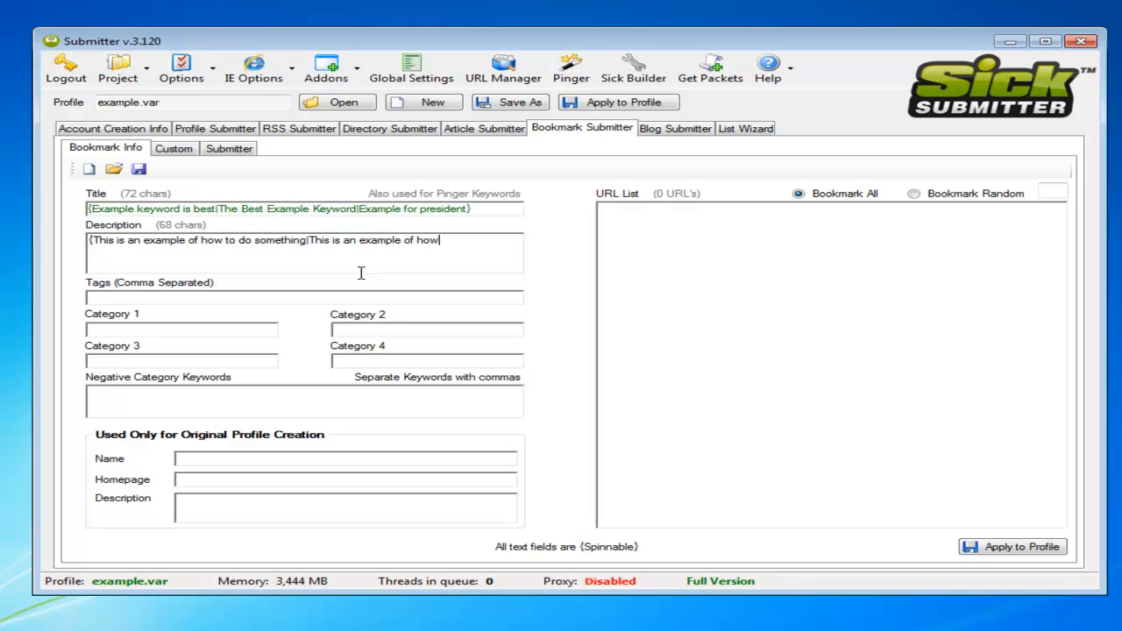
pyautogui.write('not to do someth')
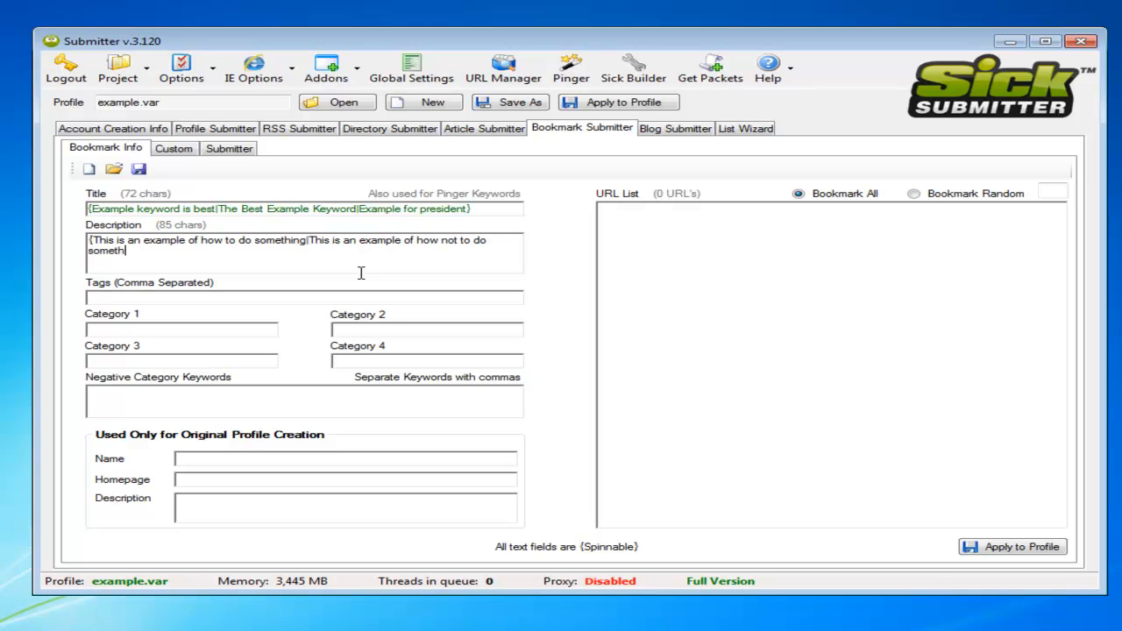
pyautogui.write('ing')
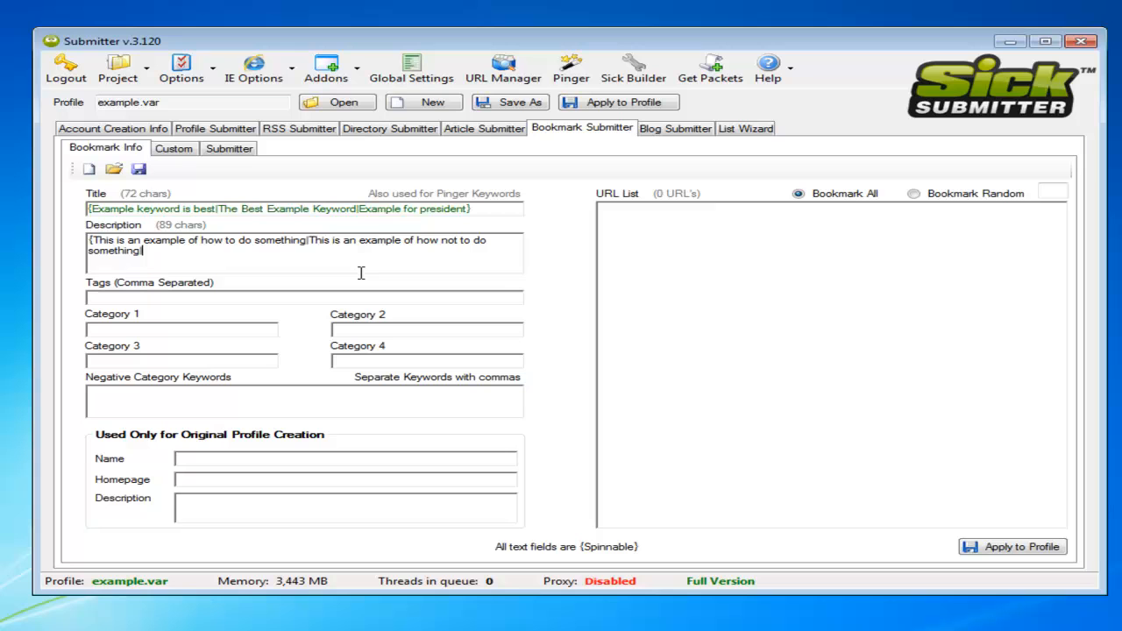
pyautogui.write('|This is an a')
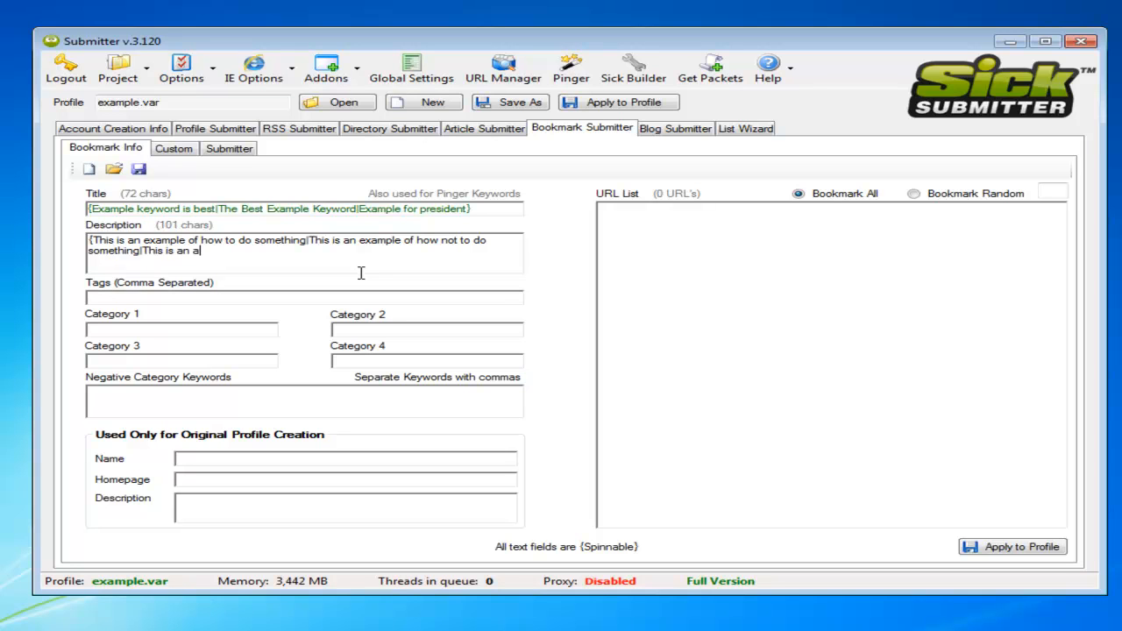
pyautogui.write('wesome example')
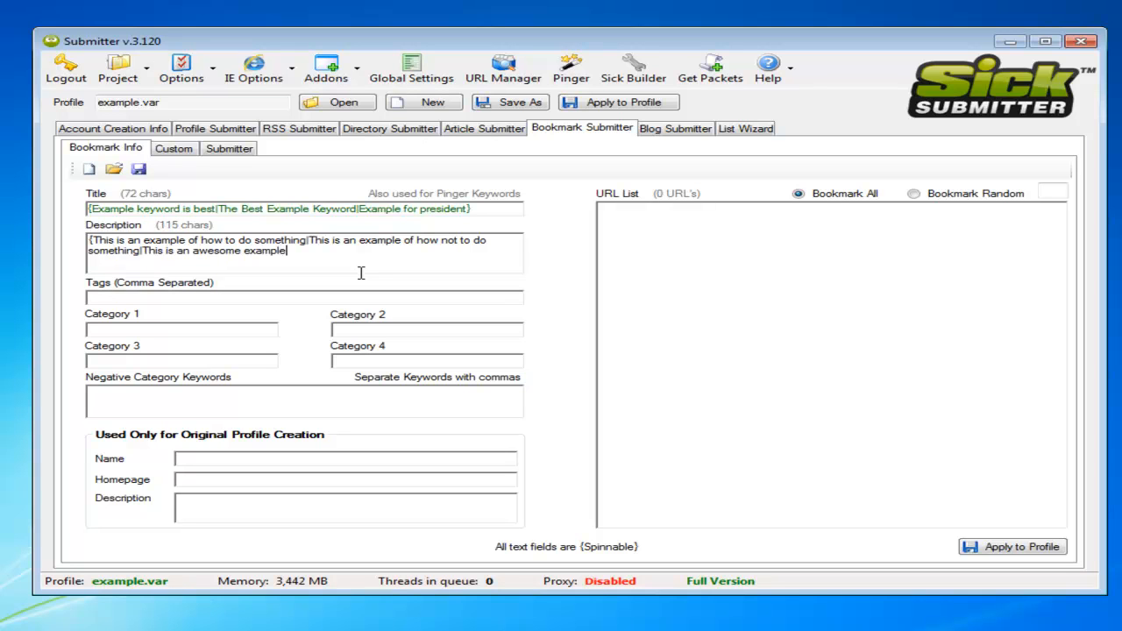
pyautogui.write('of how not to')
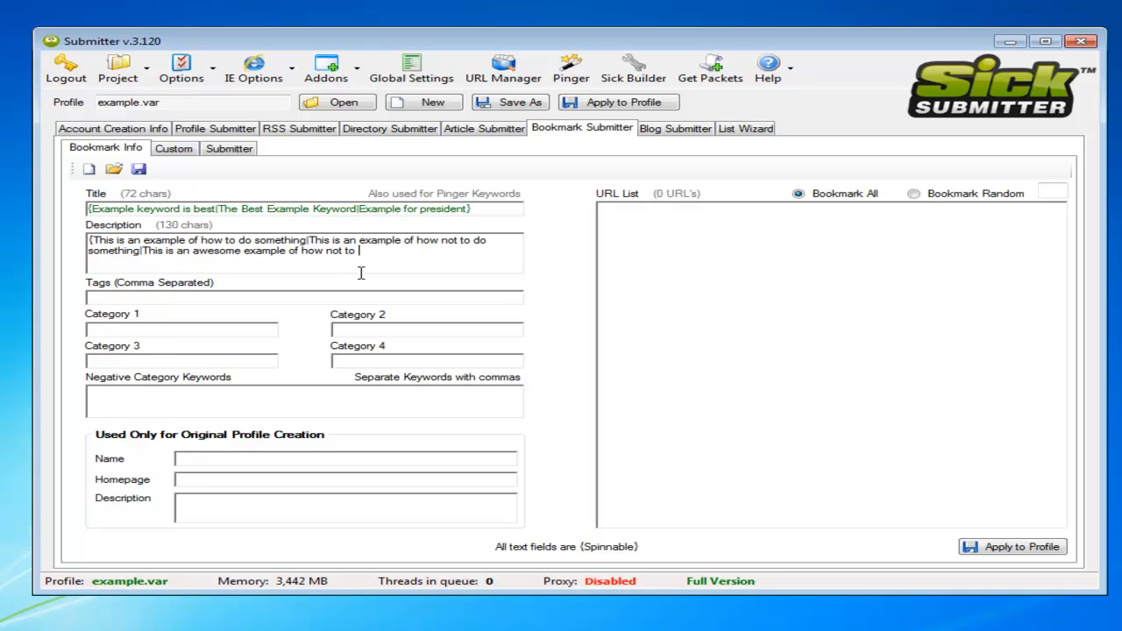
pyautogui.write('do something.')
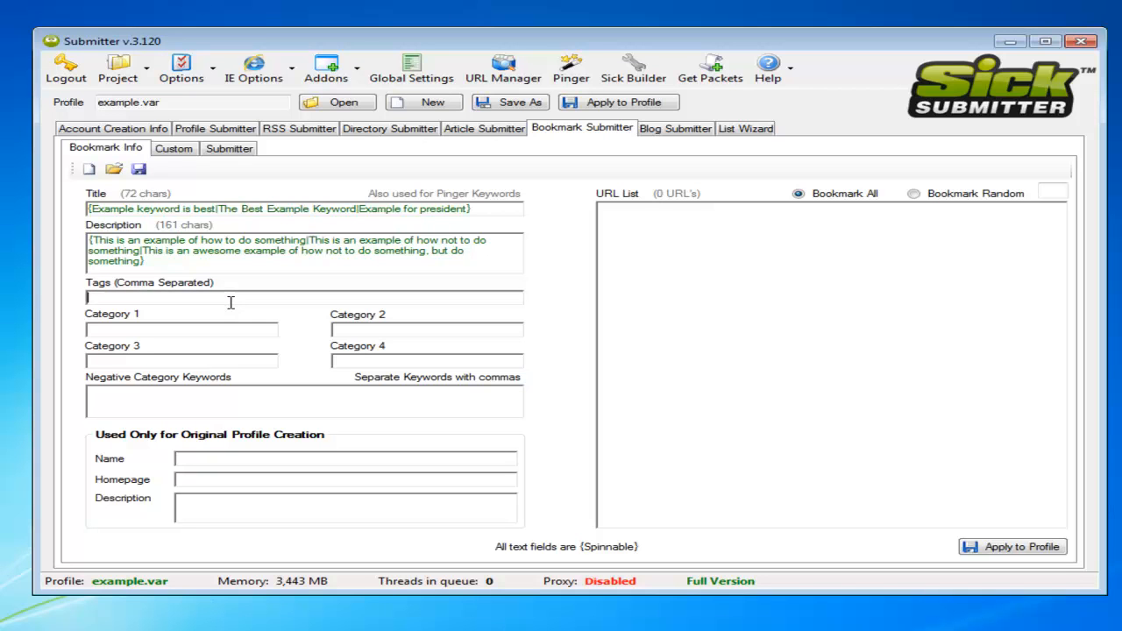
# Enter tag 'best example keyword' and categories Internet, Society, Business, Online
pyautogui.write('best example keyword')
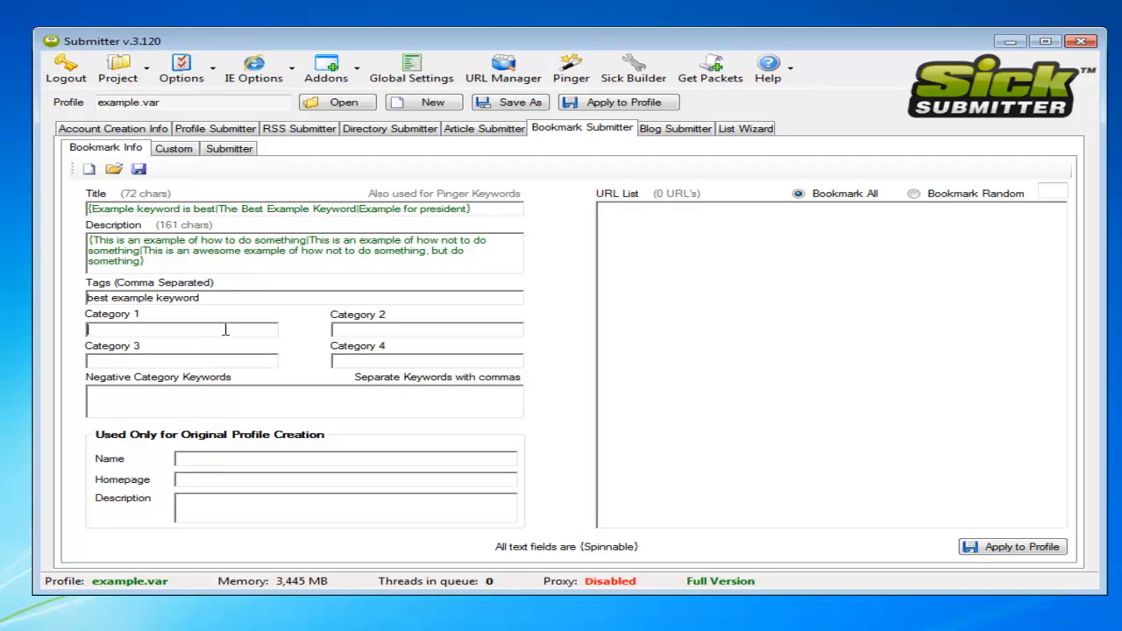
pyautogui.write('Internet')
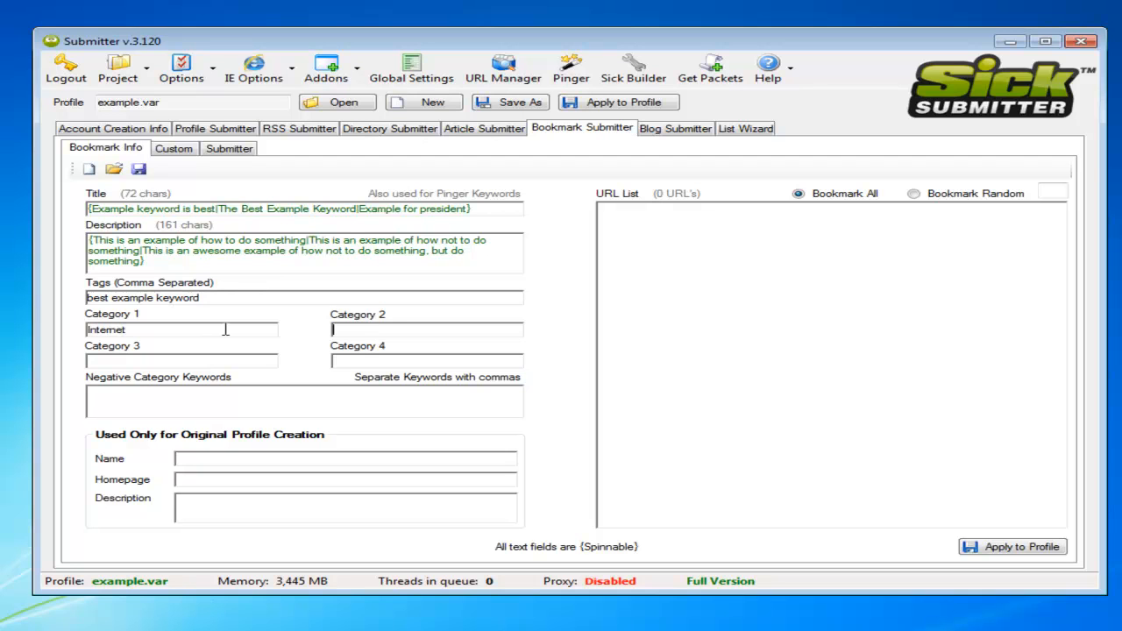
pyautogui.write('Society')
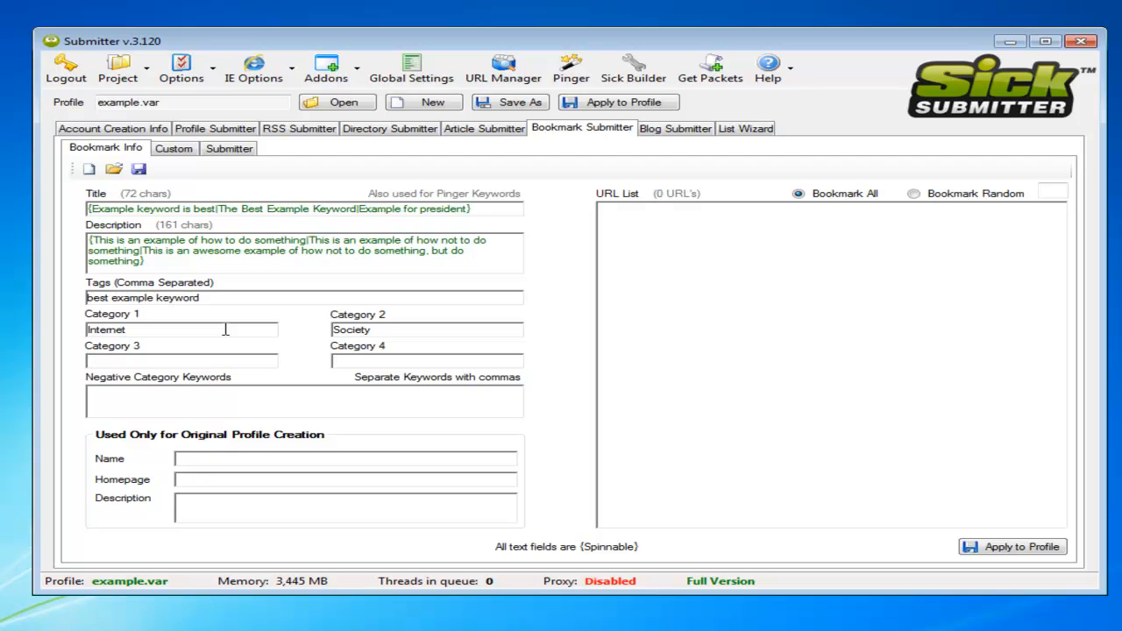
pyautogui.write('Business')
pyautogui.write('Int')
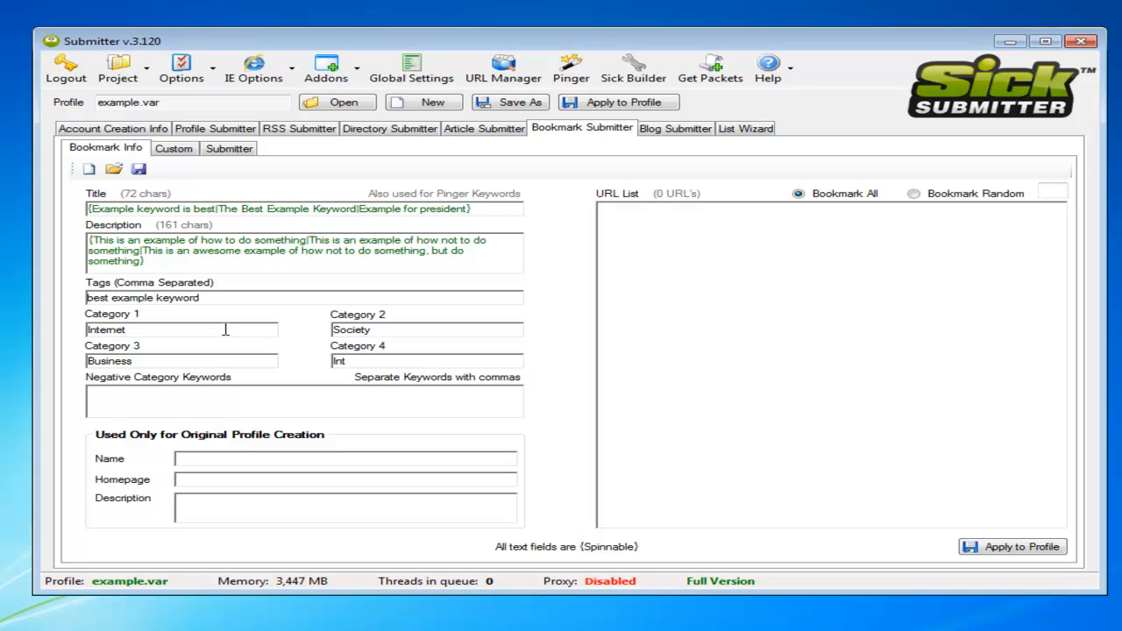
pyautogui.write('Online')
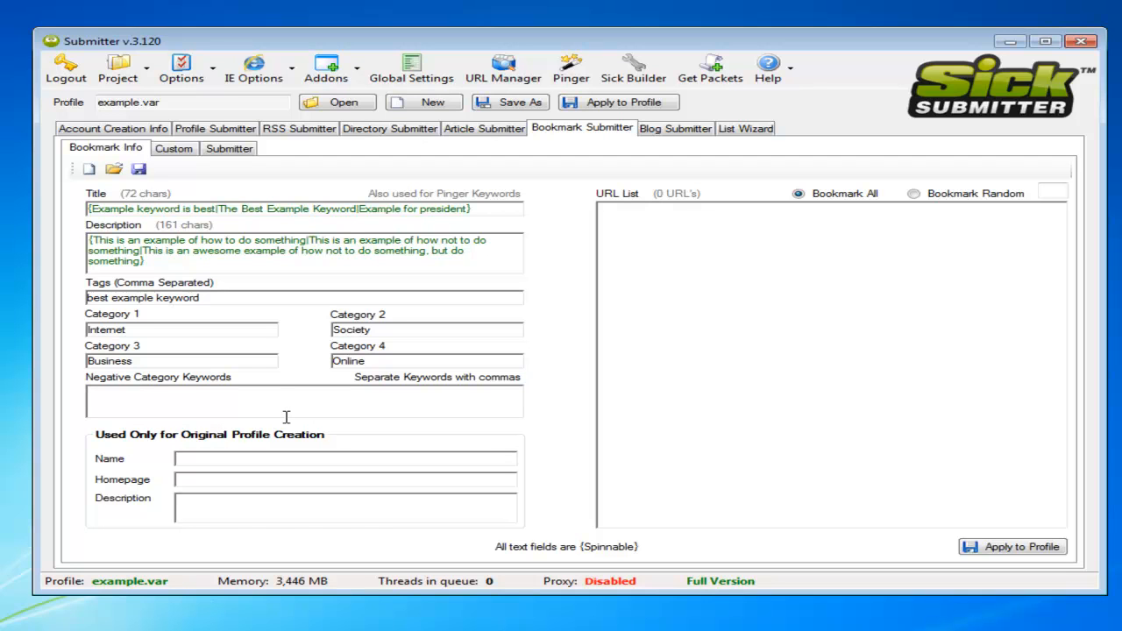
pyautogui.moveTo(130, 149)
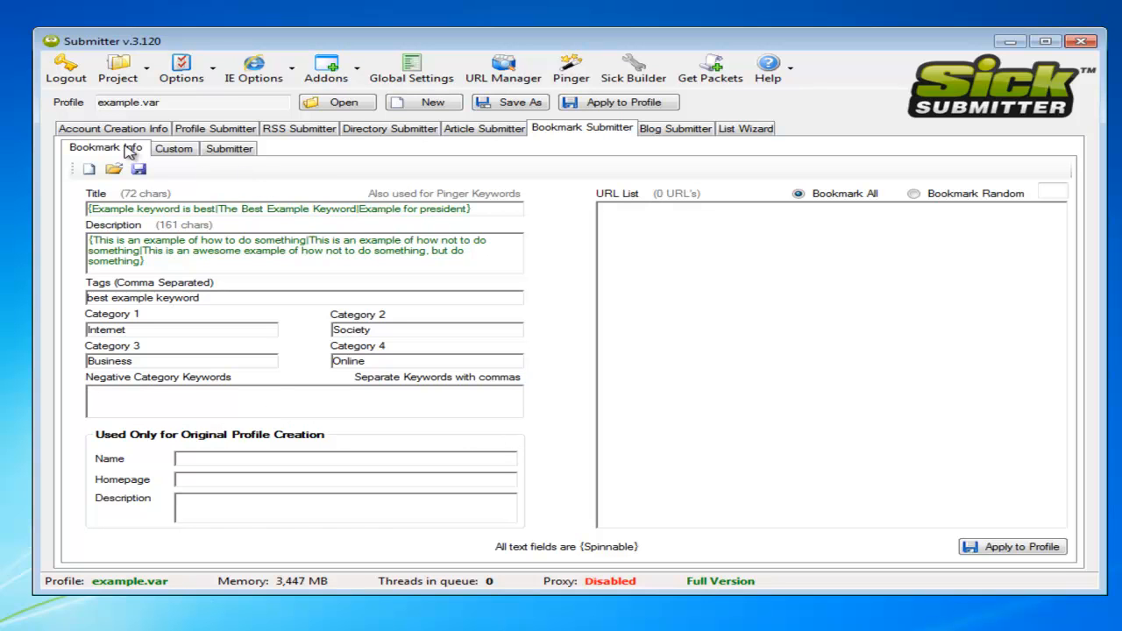
pyautogui.moveTo(570, 230)
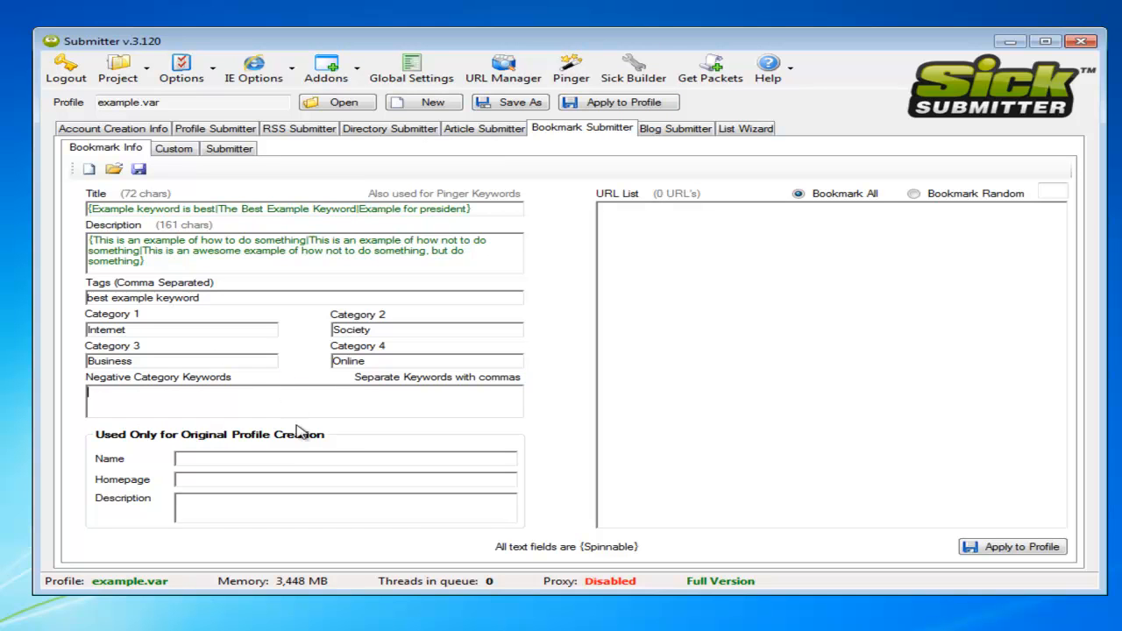
pyautogui.moveTo(354, 451)
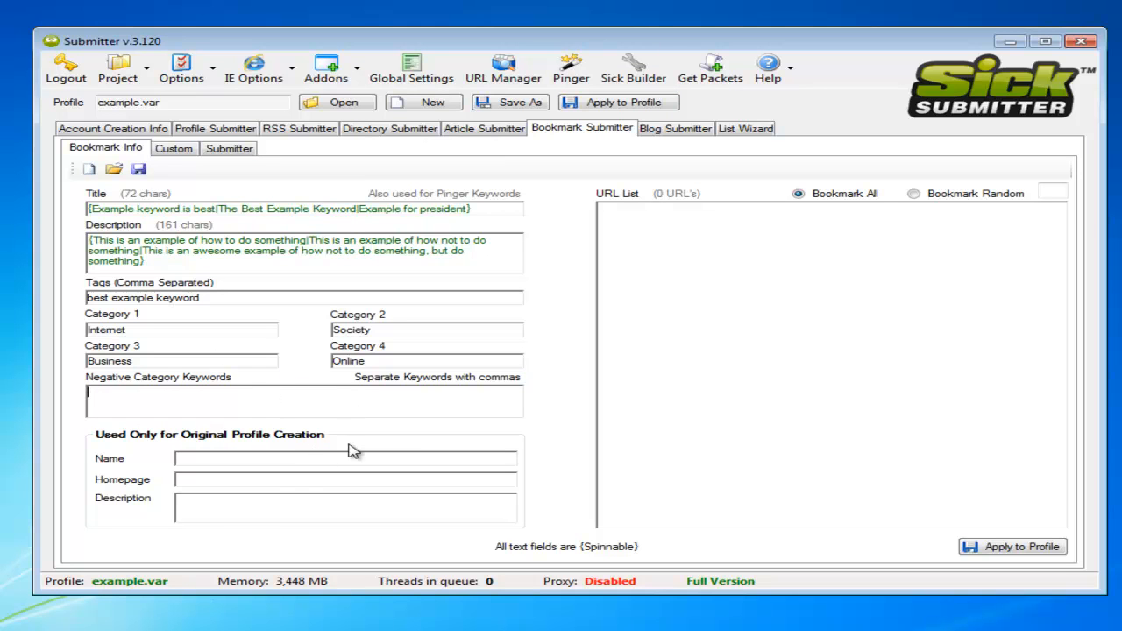
pyautogui.moveTo(148, 449)
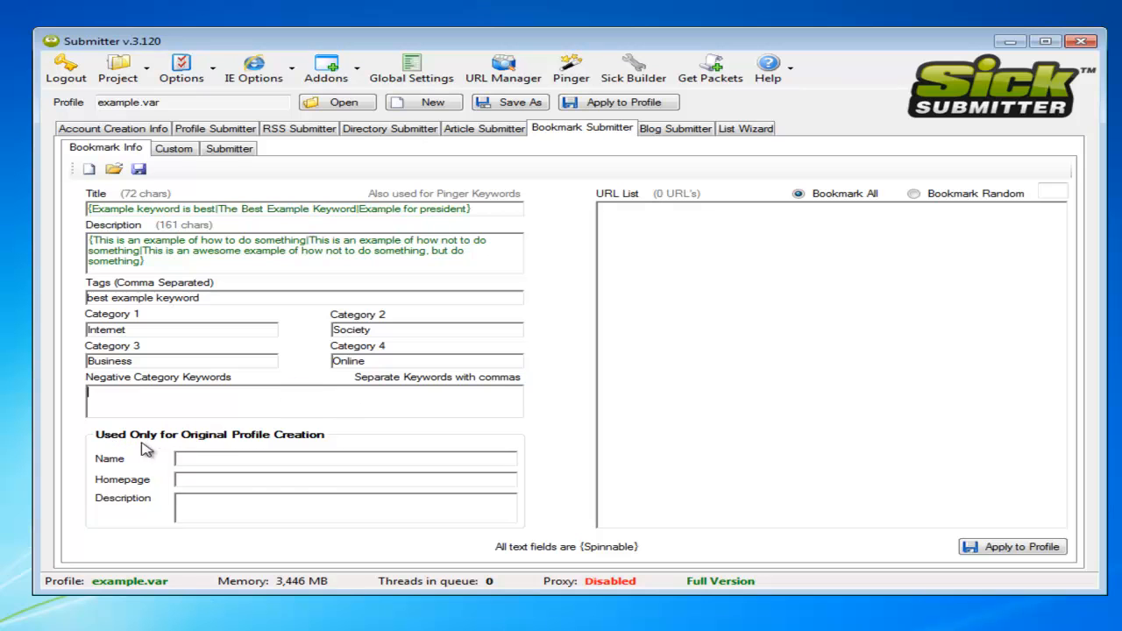
pyautogui.moveTo(316, 470)
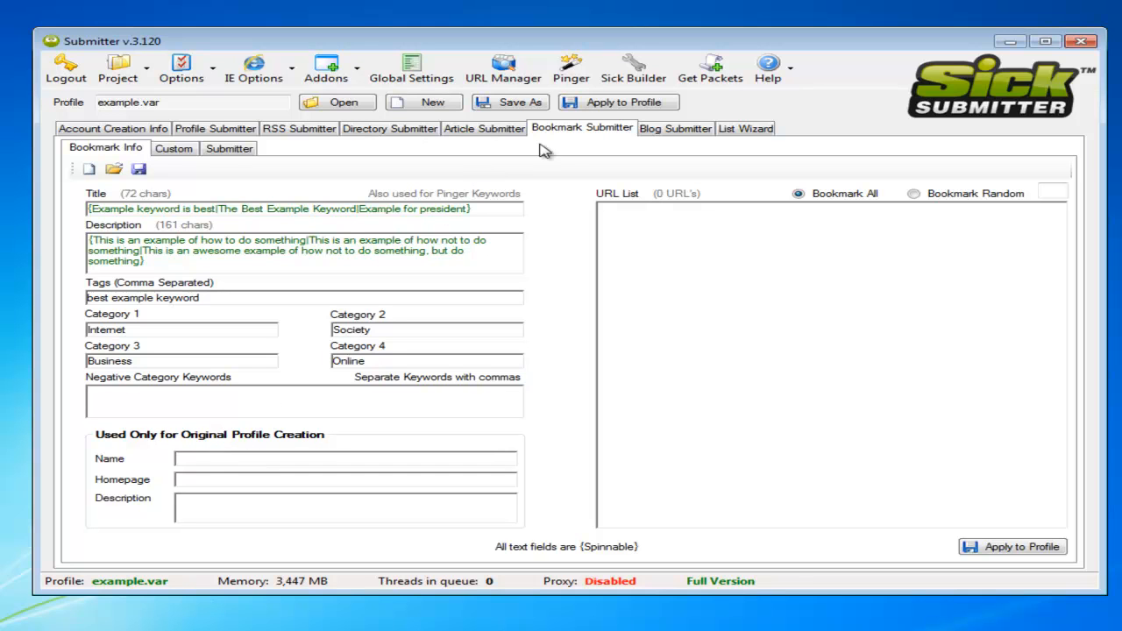
pyautogui.moveTo(332, 389)
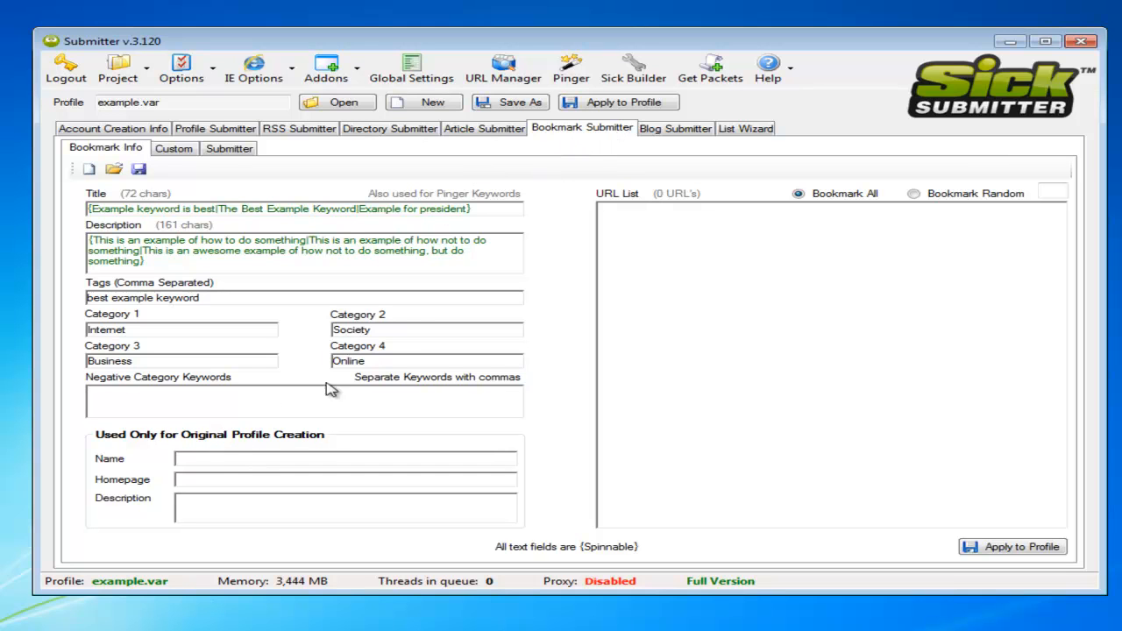
pyautogui.click(343, 457)
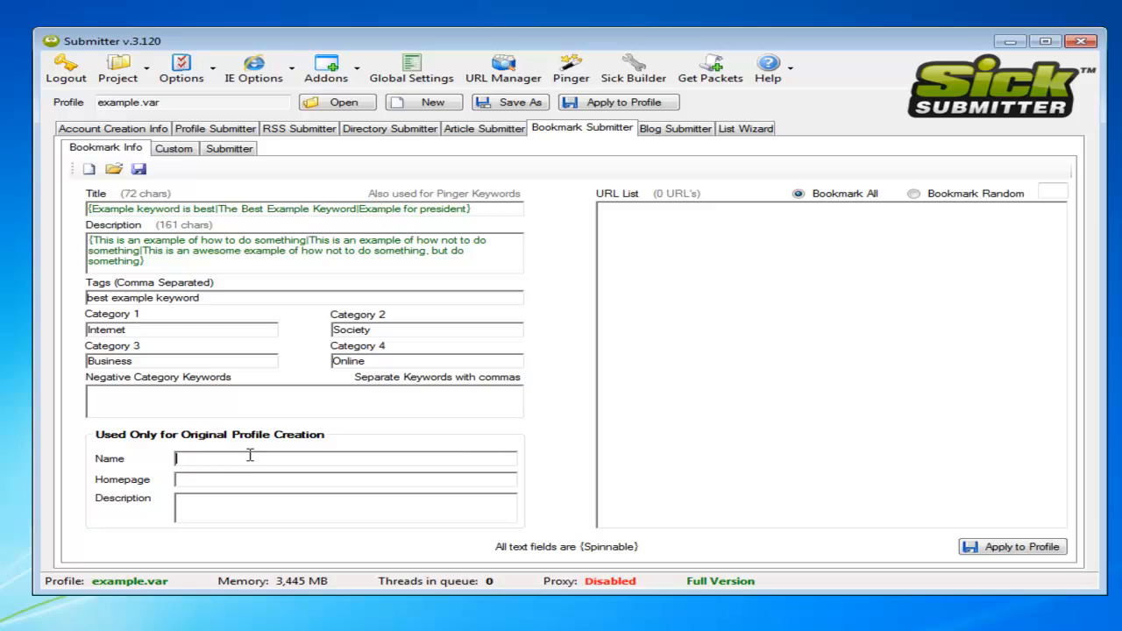
pyautogui.moveTo(210, 449)
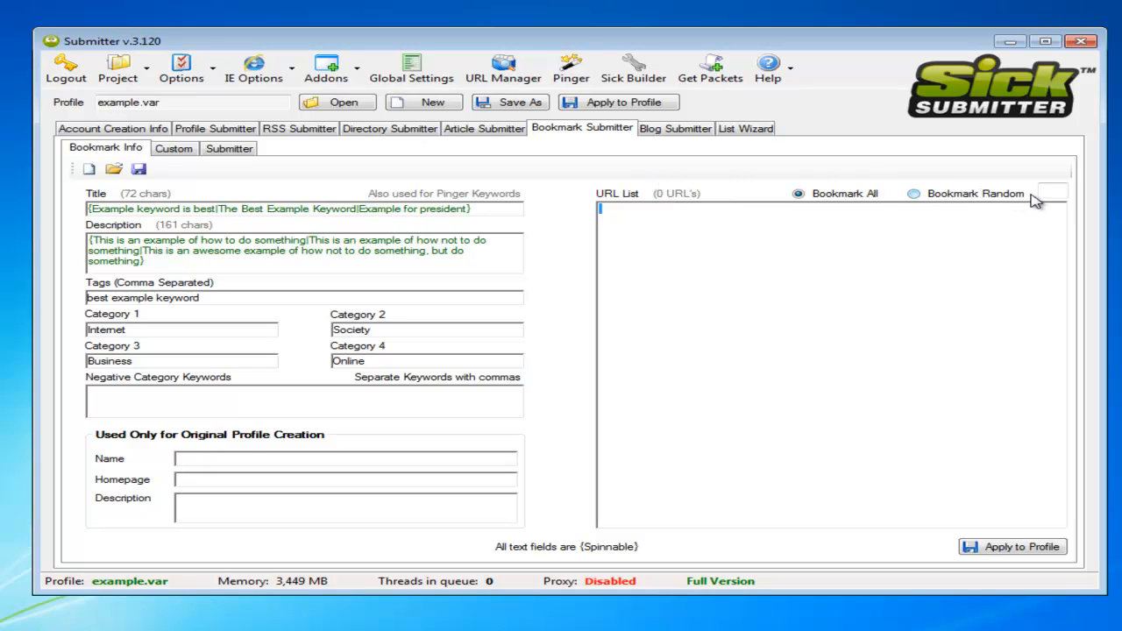
pyautogui.moveTo(754, 180)
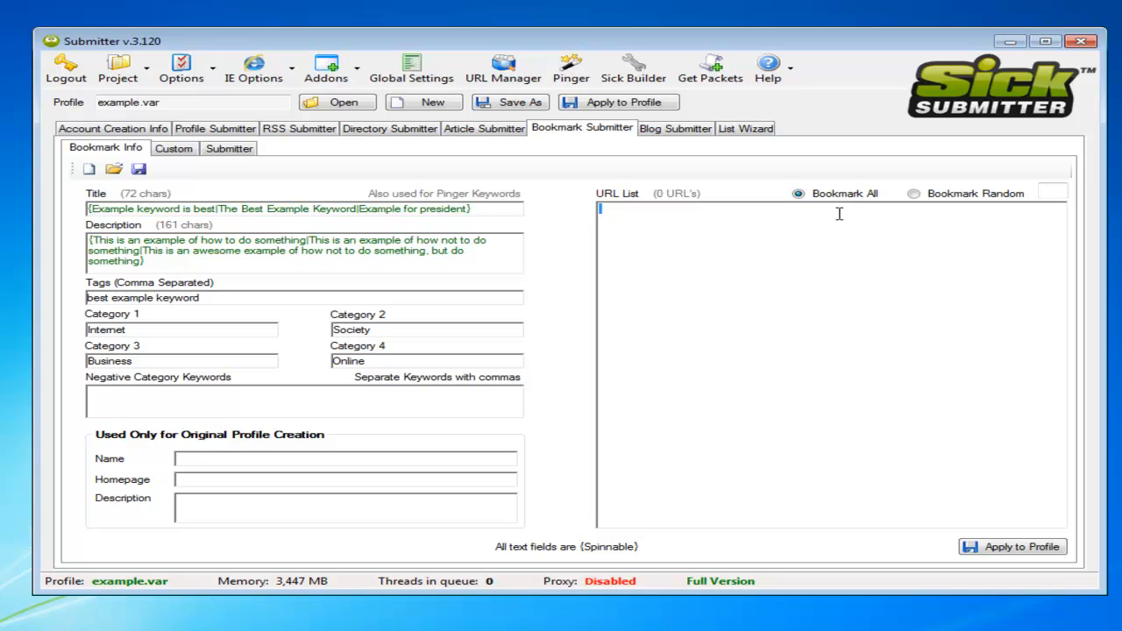
pyautogui.moveTo(858, 277)
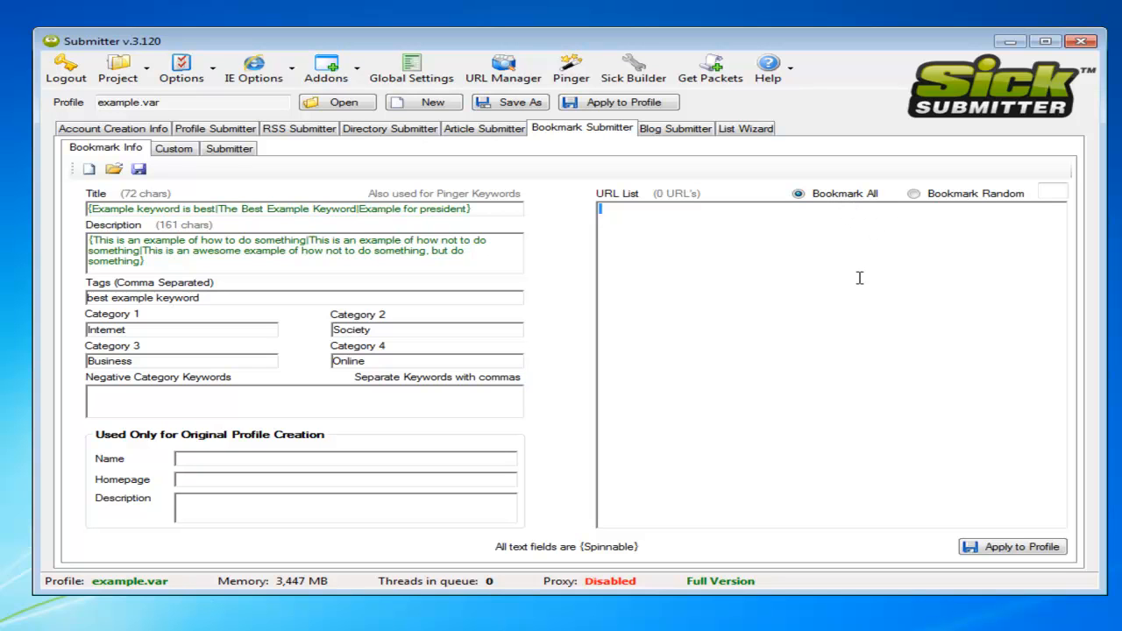
pyautogui.moveTo(831, 239)
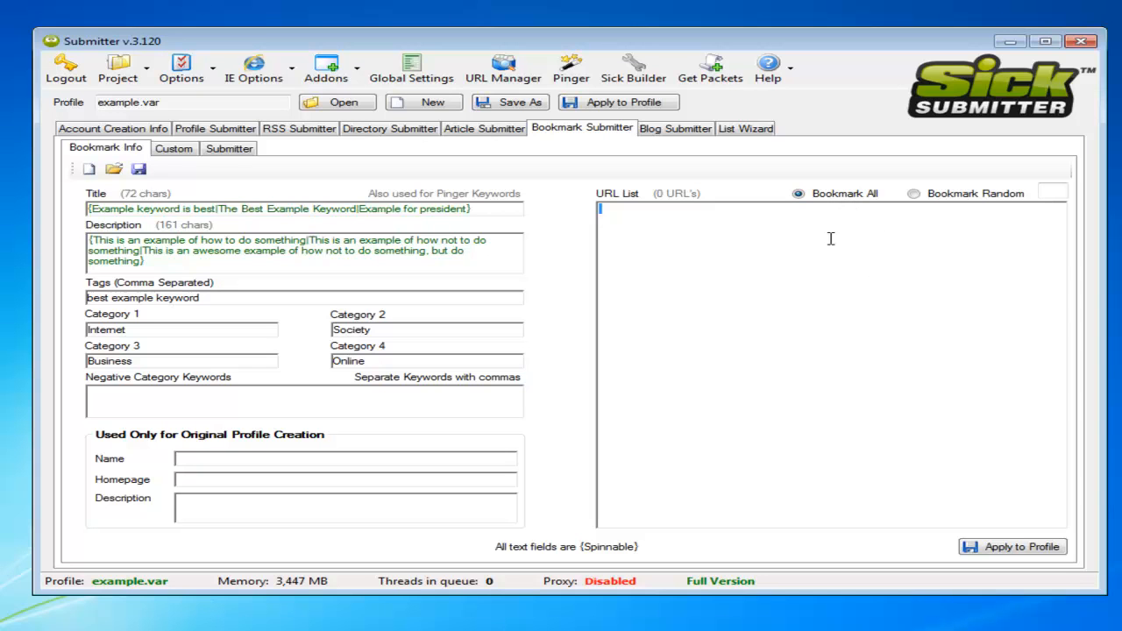
pyautogui.moveTo(967, 196)
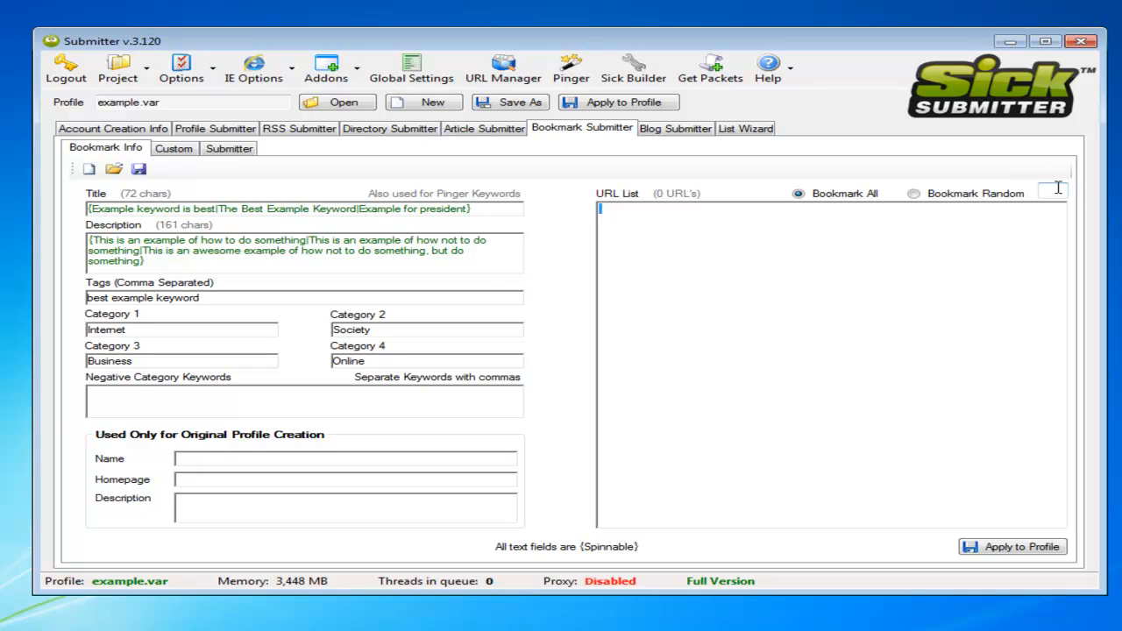
pyautogui.moveTo(1031, 209)
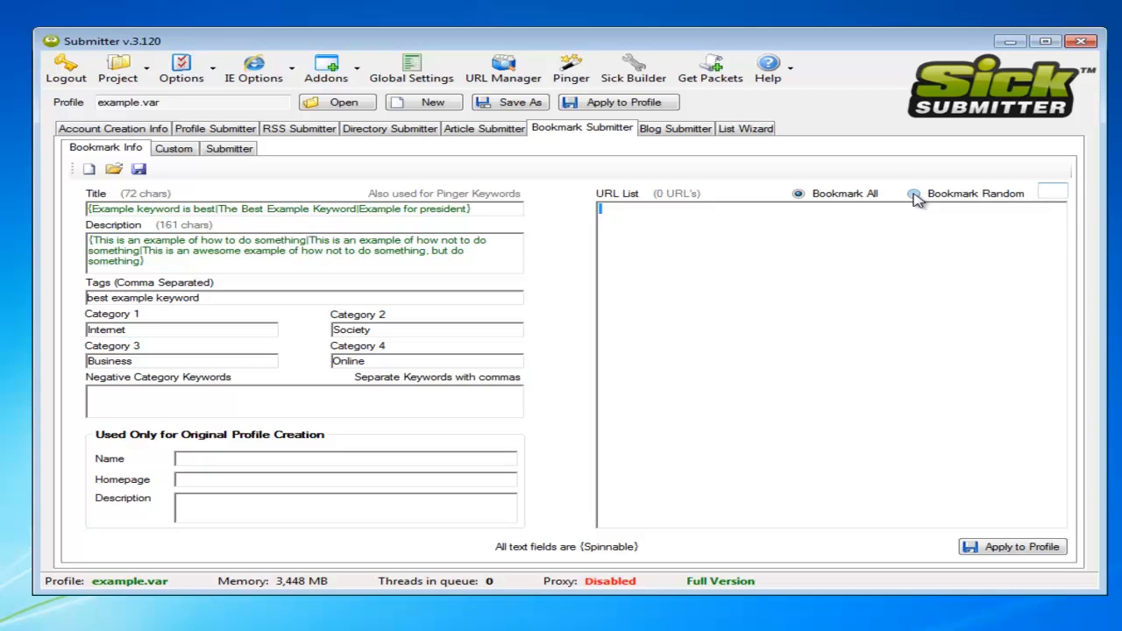
# Load the pligg.sic site list from bookmark_scripts, listing its 44 sites
pyautogui.click(915, 193)
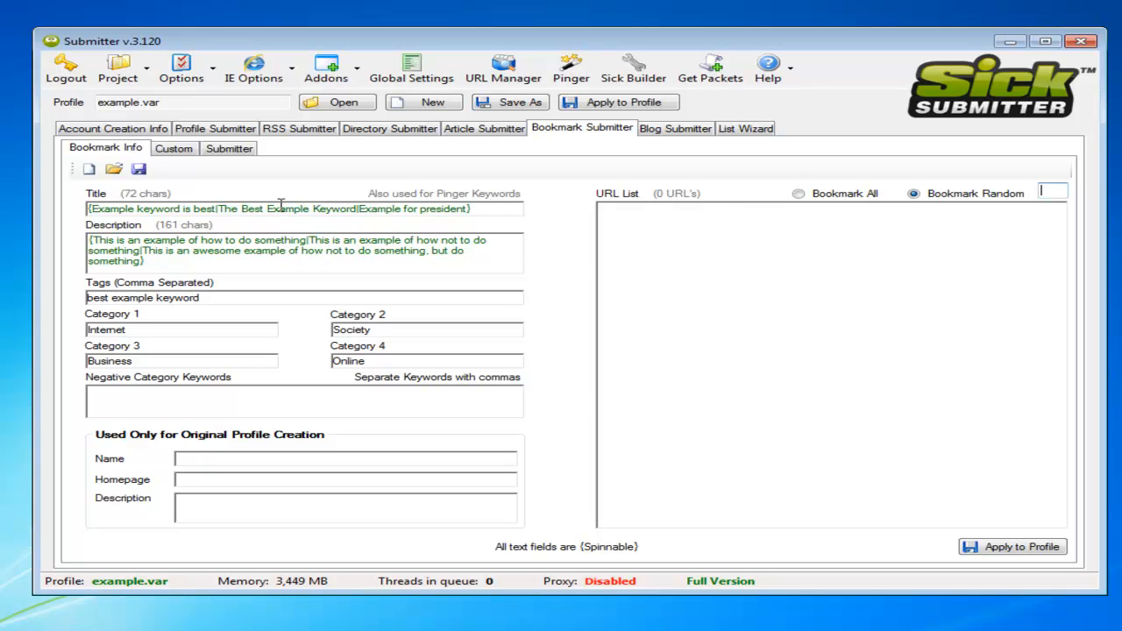
pyautogui.moveTo(209, 196)
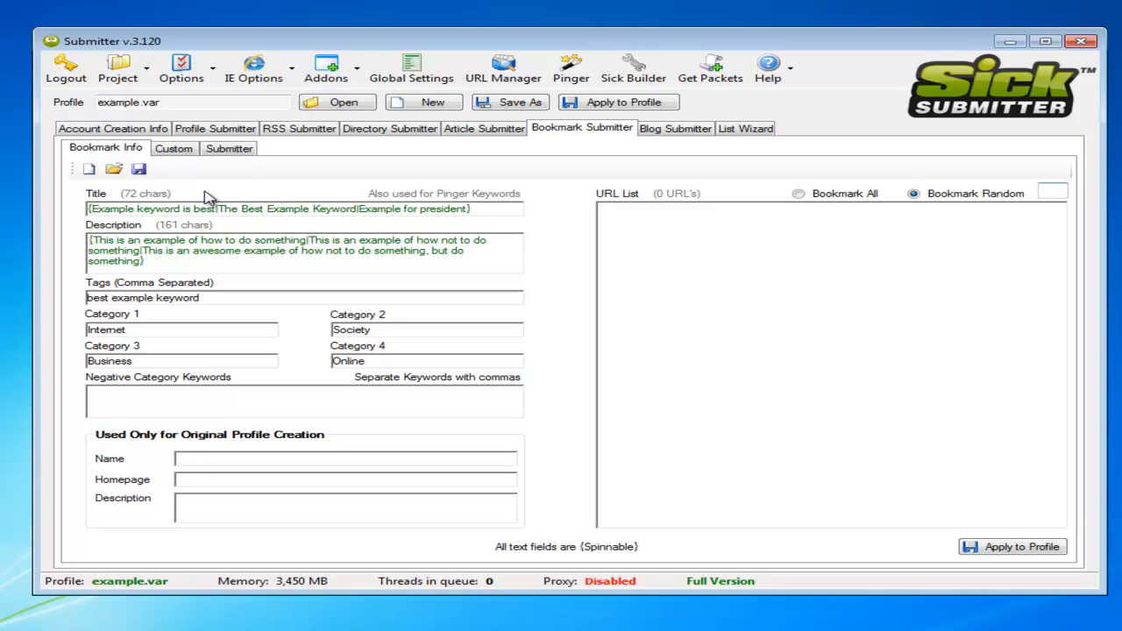
pyautogui.moveTo(466, 228)
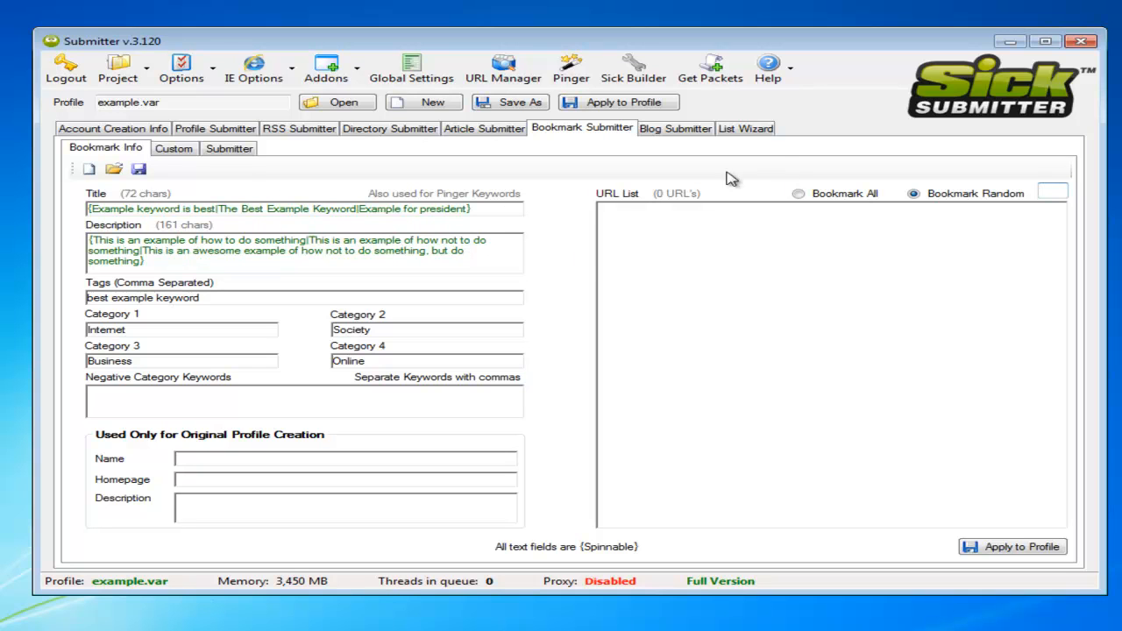
pyautogui.moveTo(249, 169)
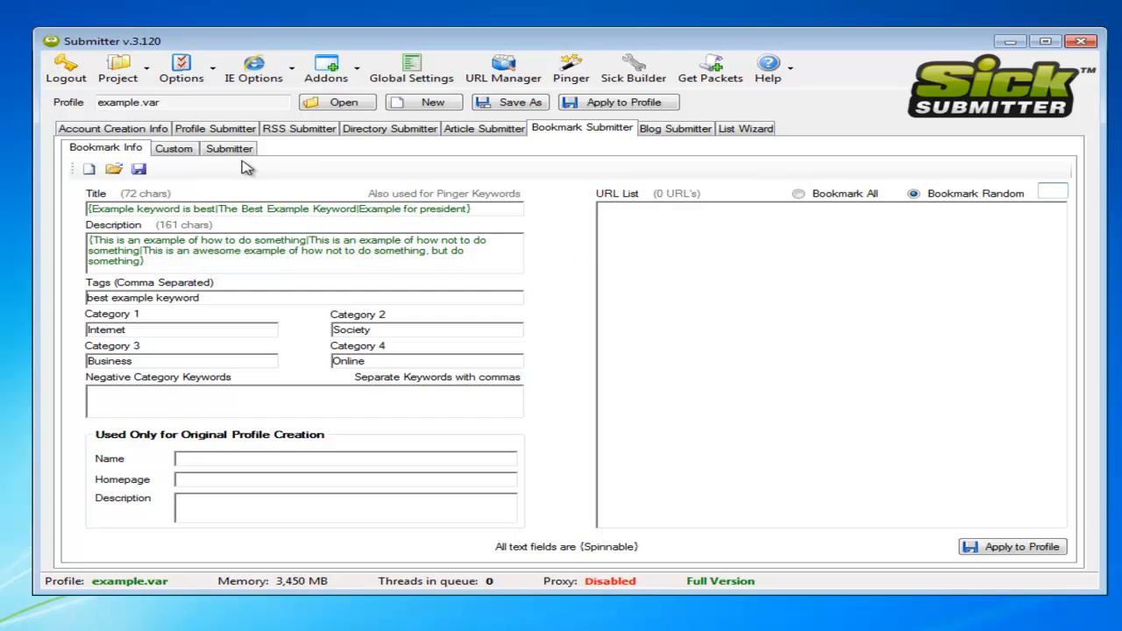
pyautogui.click(228, 147)
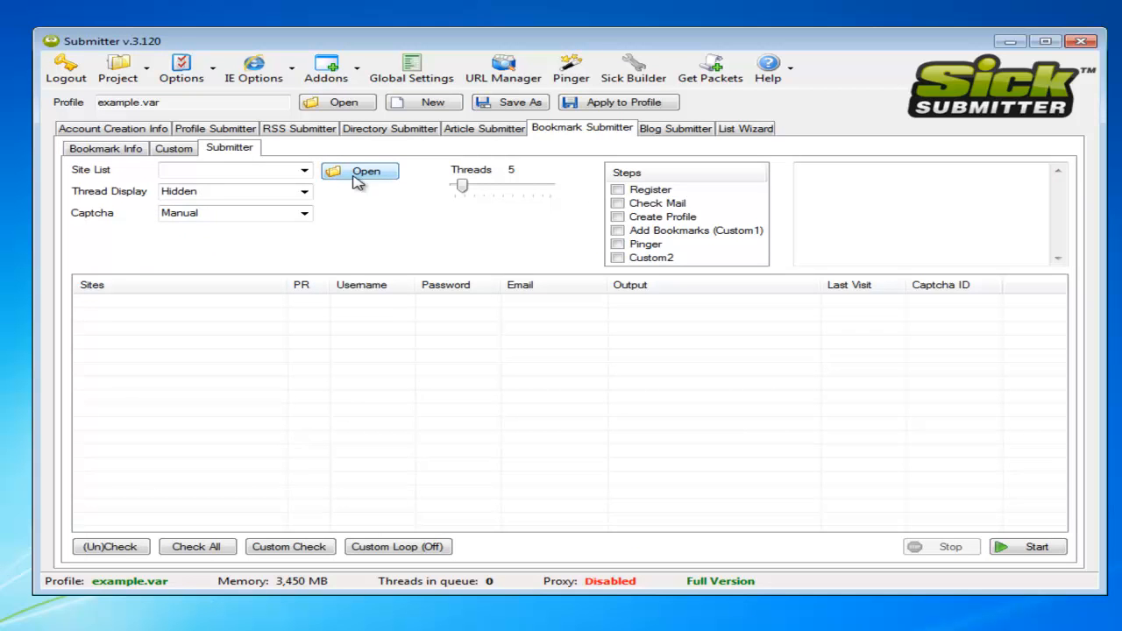
pyautogui.click(360, 172)
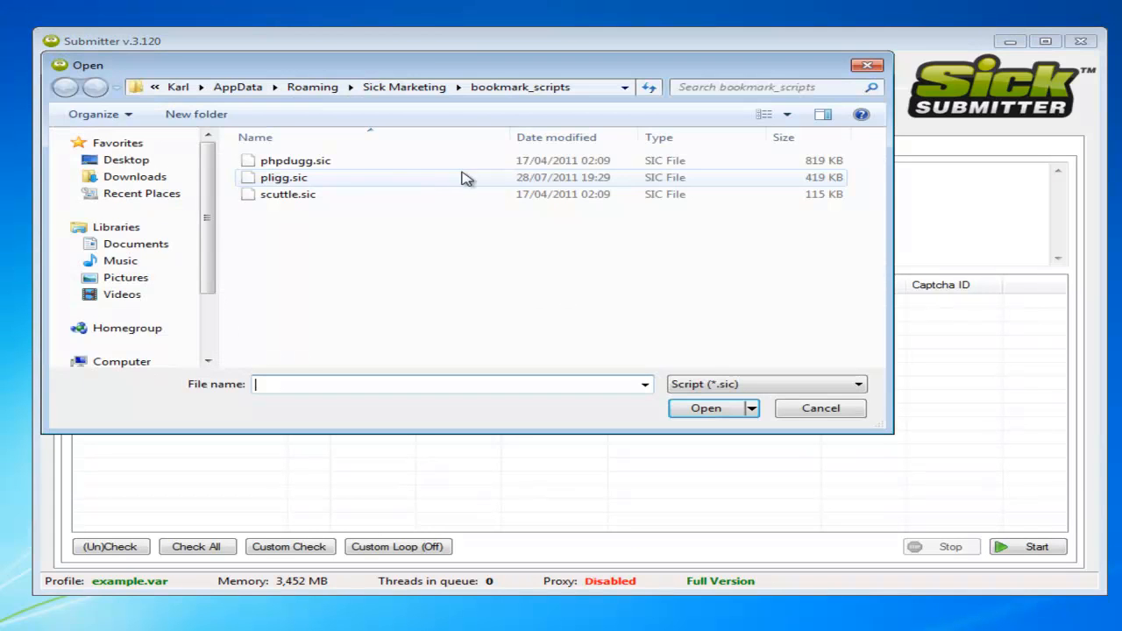
pyautogui.doubleClick(284, 177)
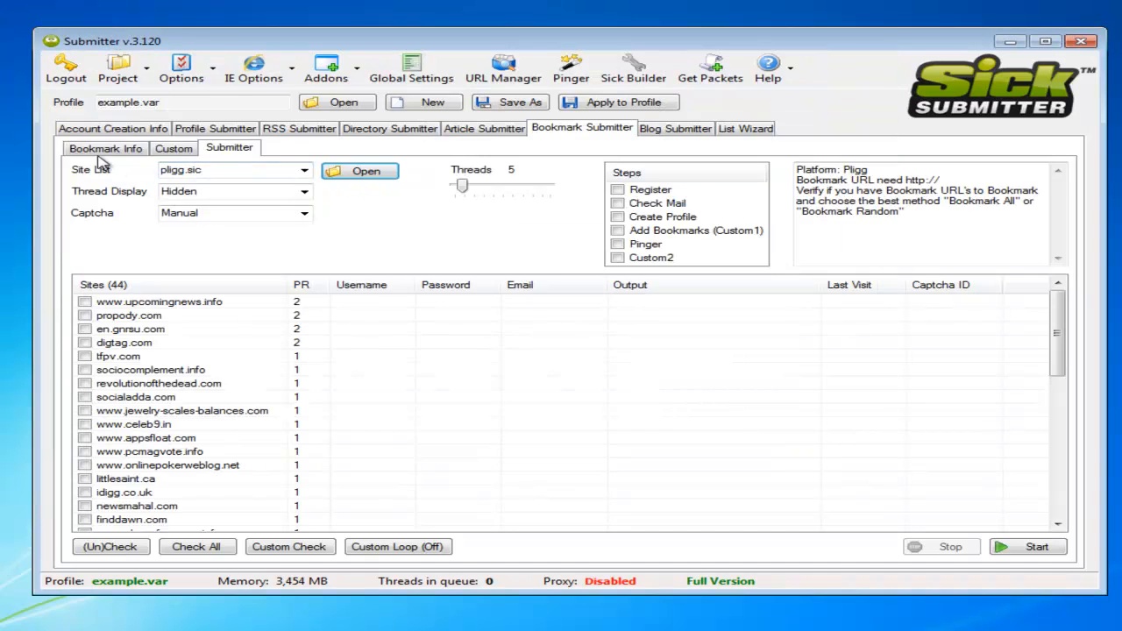
pyautogui.click(105, 147)
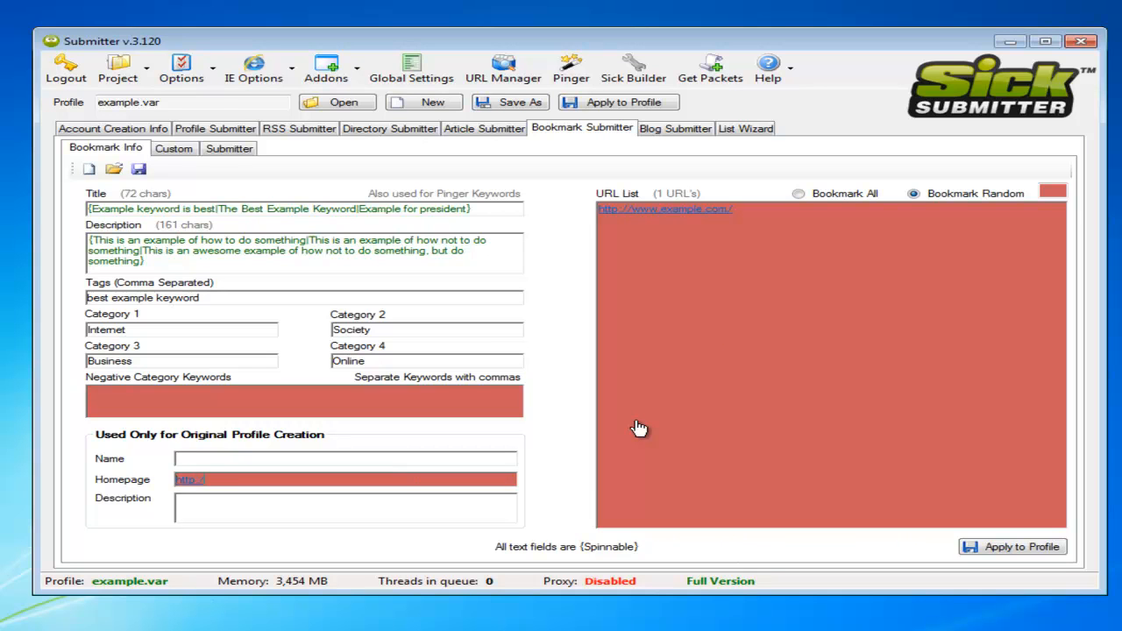
pyautogui.write('http://www.example.com')
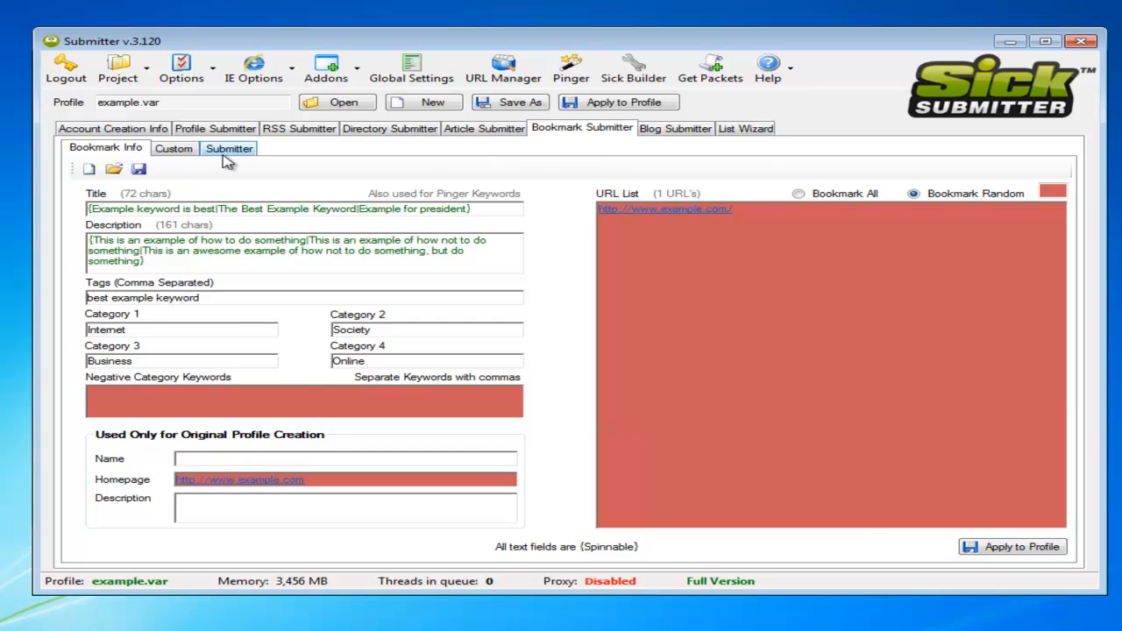
# Check upcomingnews.info and propody.com and set Captcha to Auto
pyautogui.click(228, 147)
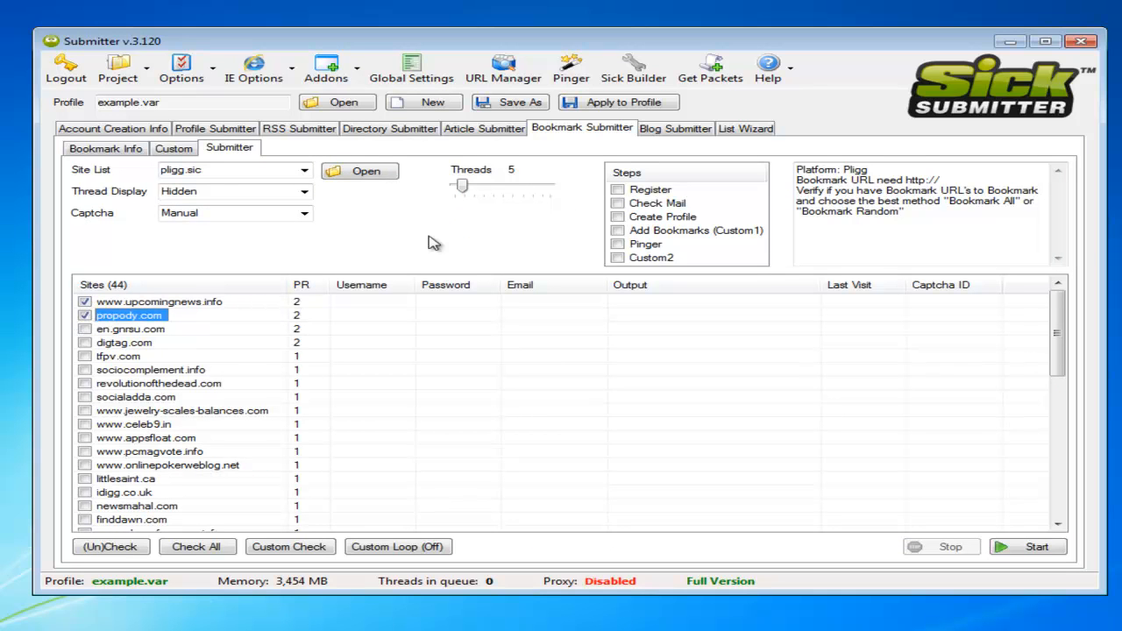
pyautogui.moveTo(579, 193)
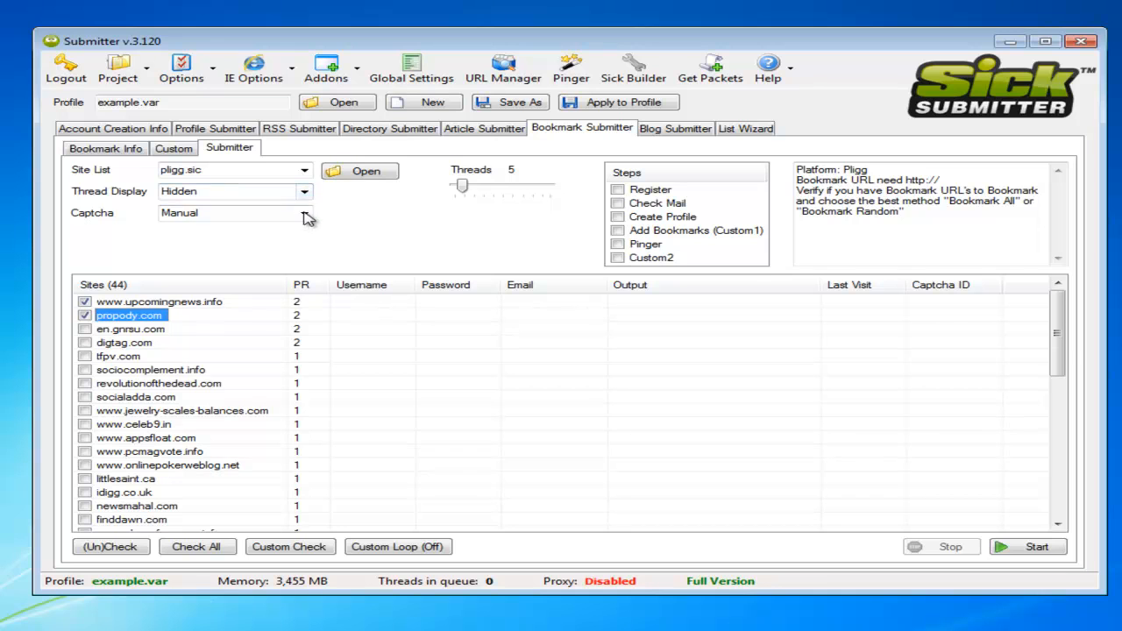
pyautogui.click(305, 214)
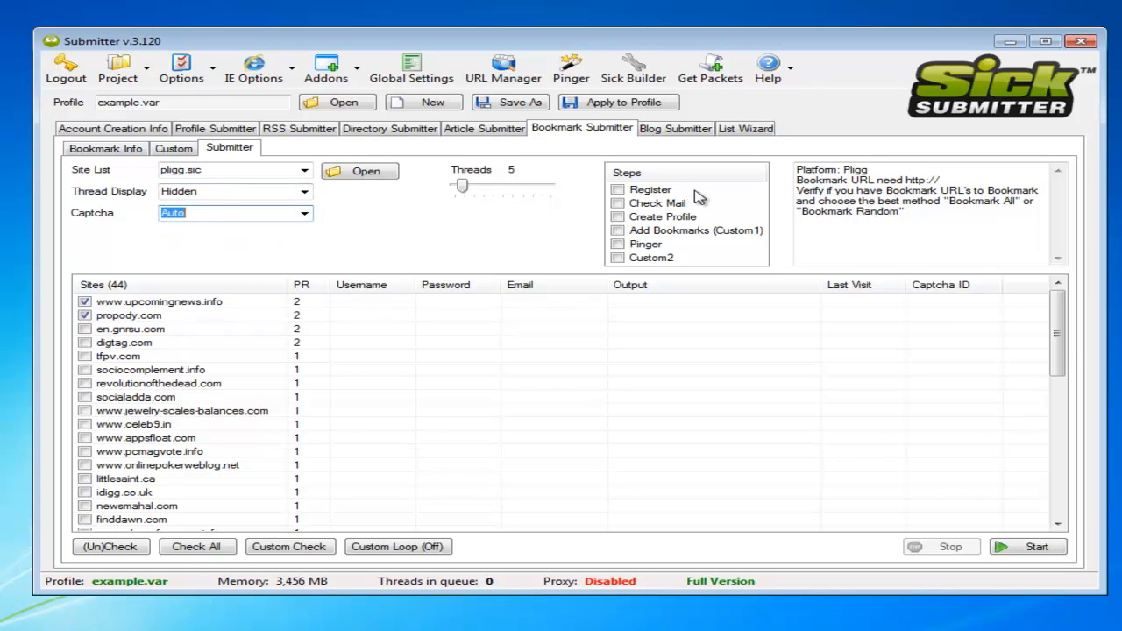
pyautogui.moveTo(651, 195)
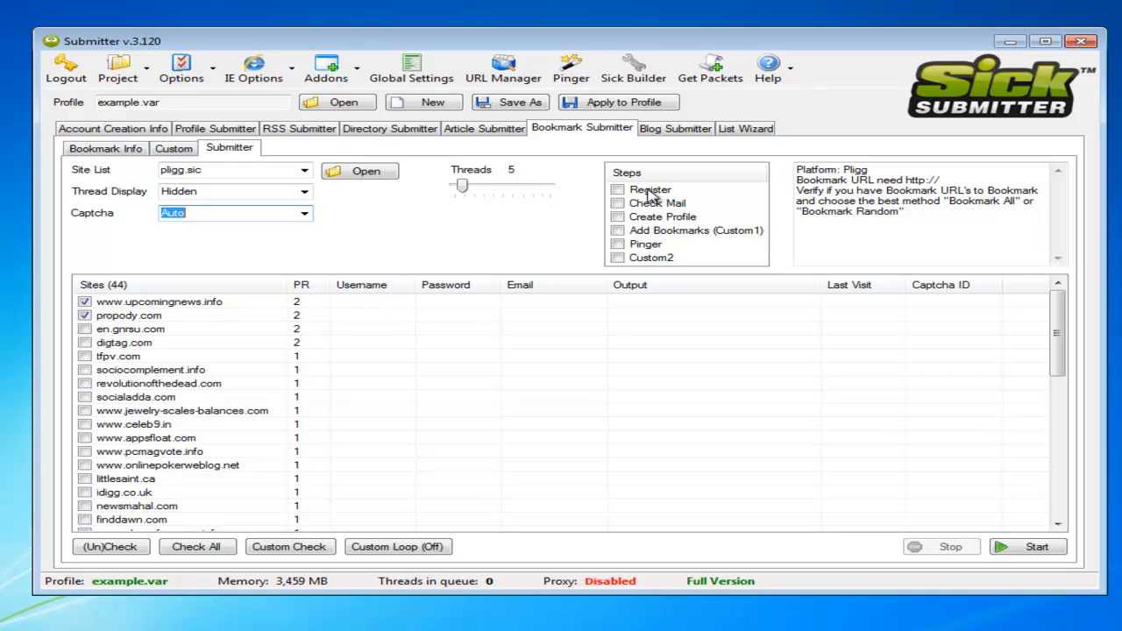
pyautogui.moveTo(624, 195)
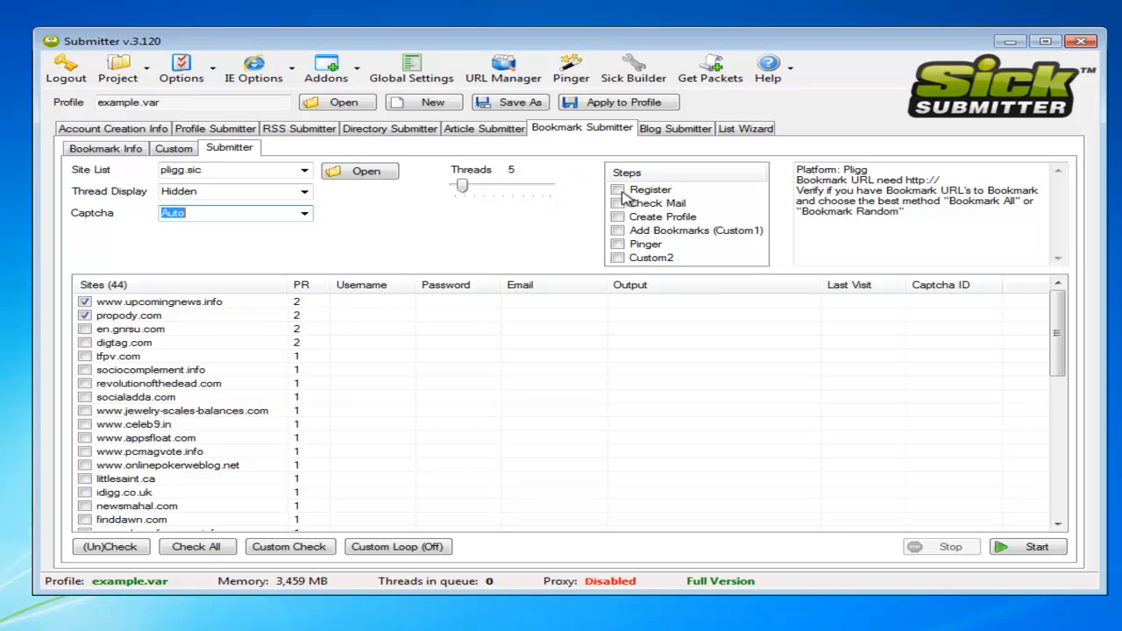
pyautogui.moveTo(594, 195)
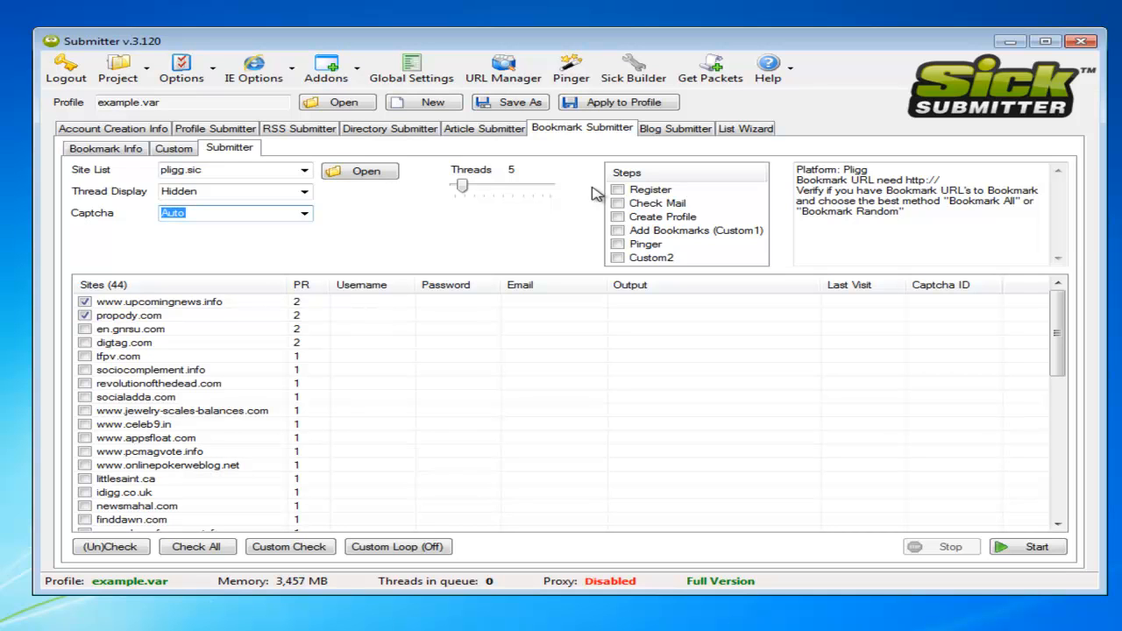
pyautogui.moveTo(662, 230)
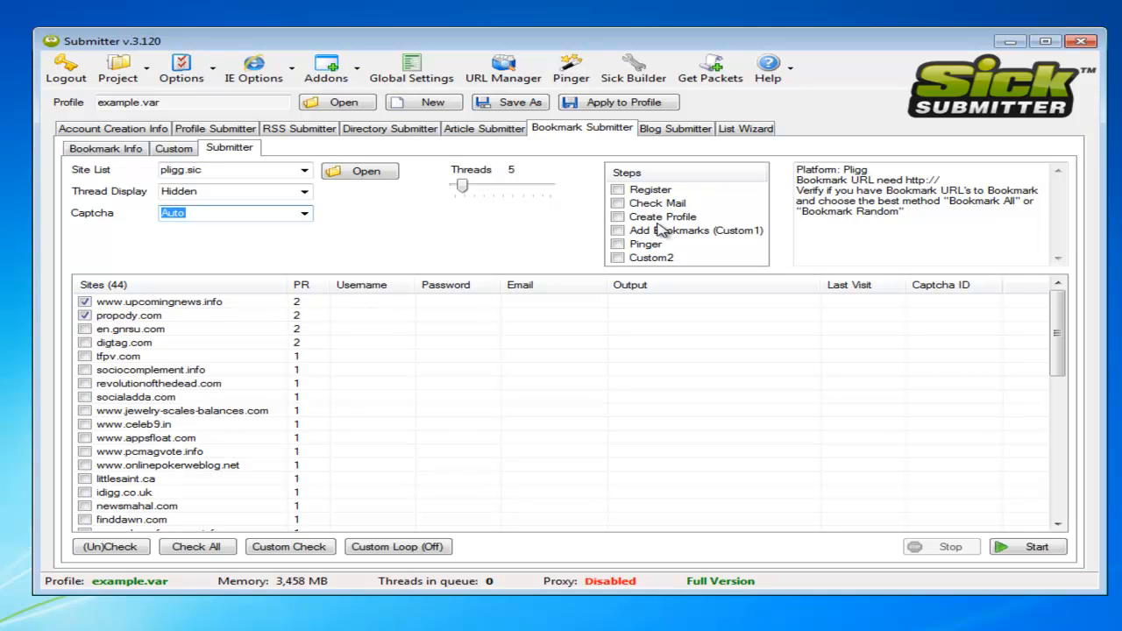
pyautogui.moveTo(624, 221)
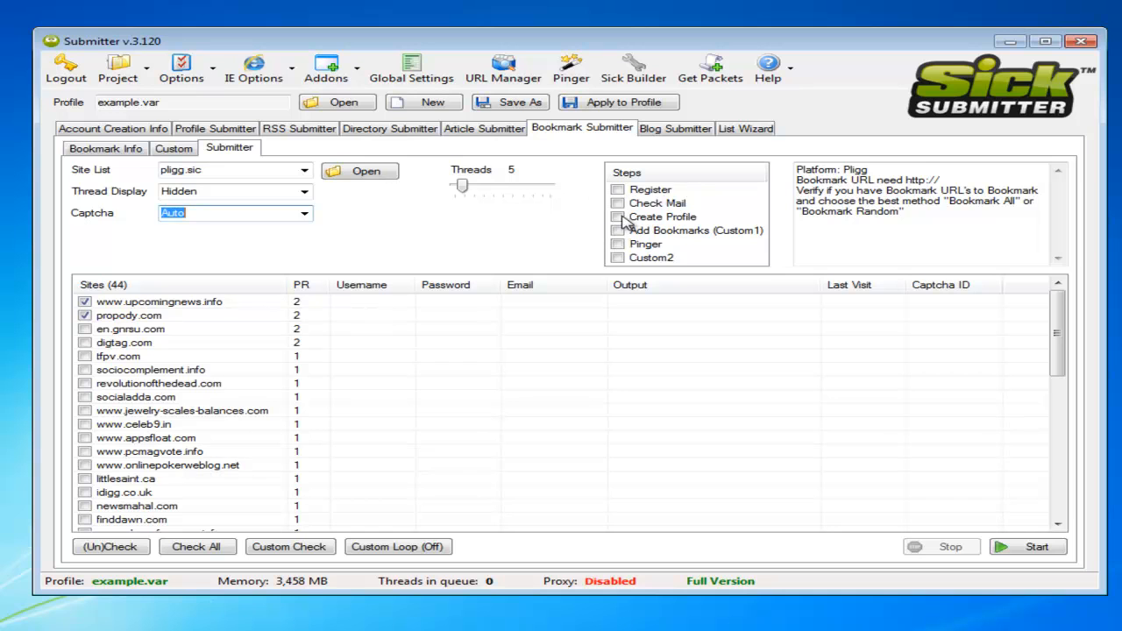
pyautogui.click(617, 217)
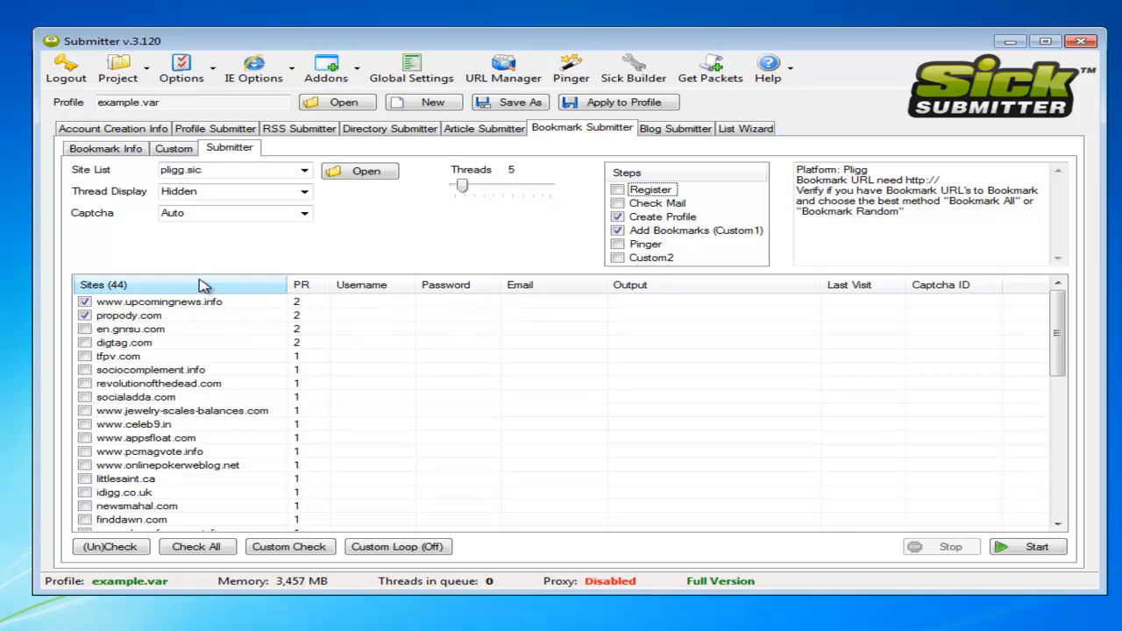
pyautogui.moveTo(785, 194)
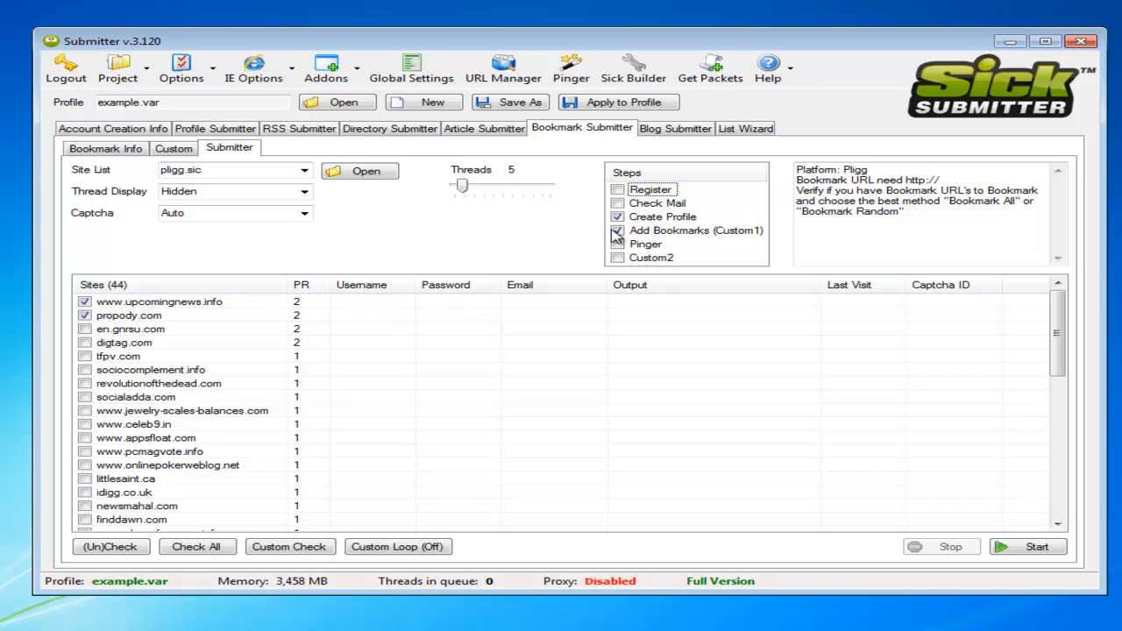
pyautogui.click(617, 218)
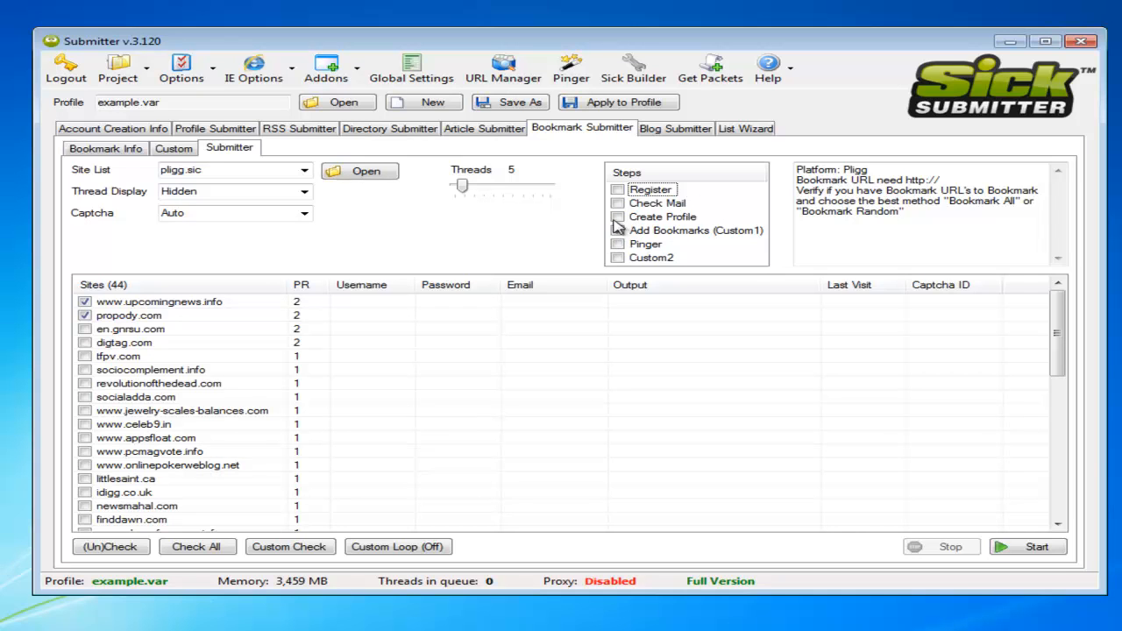
pyautogui.moveTo(607, 249)
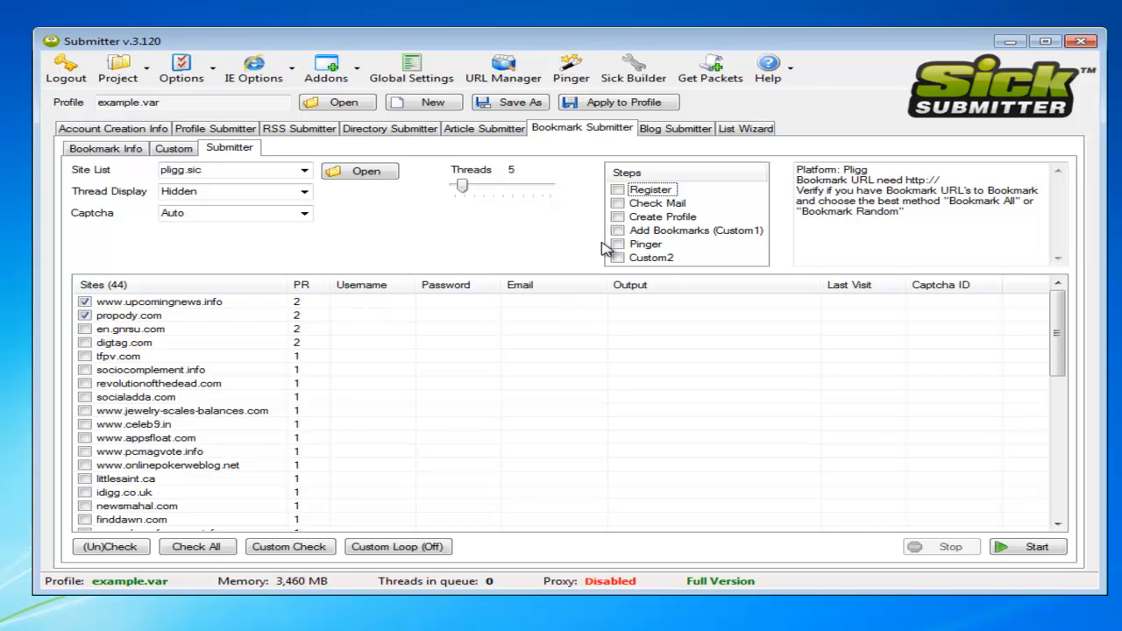
pyautogui.moveTo(666, 219)
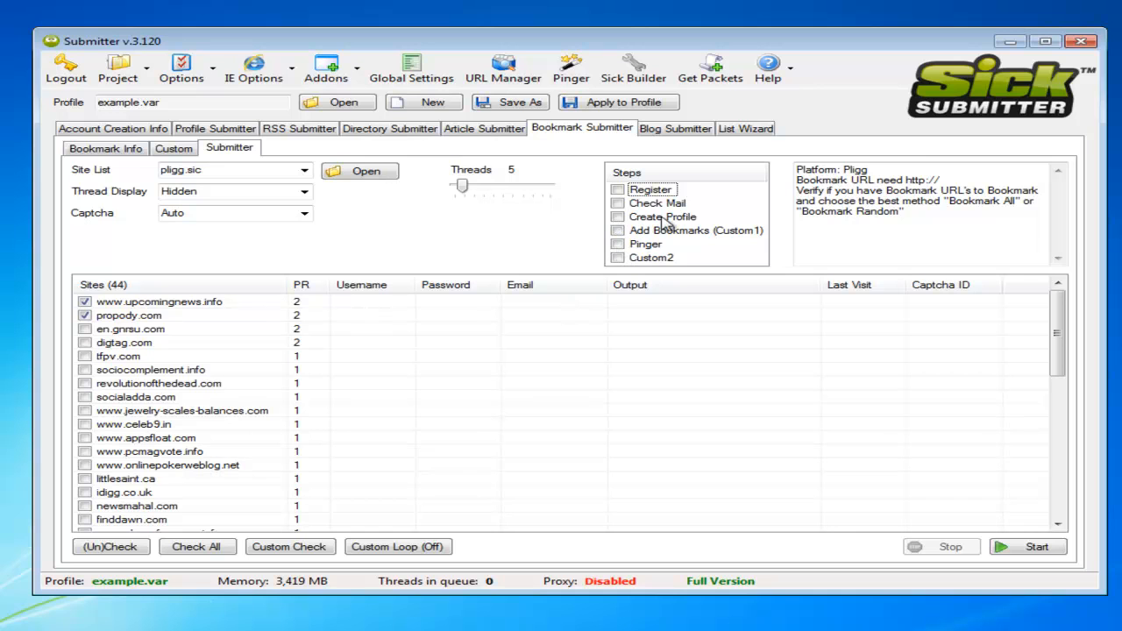
pyautogui.moveTo(529, 191)
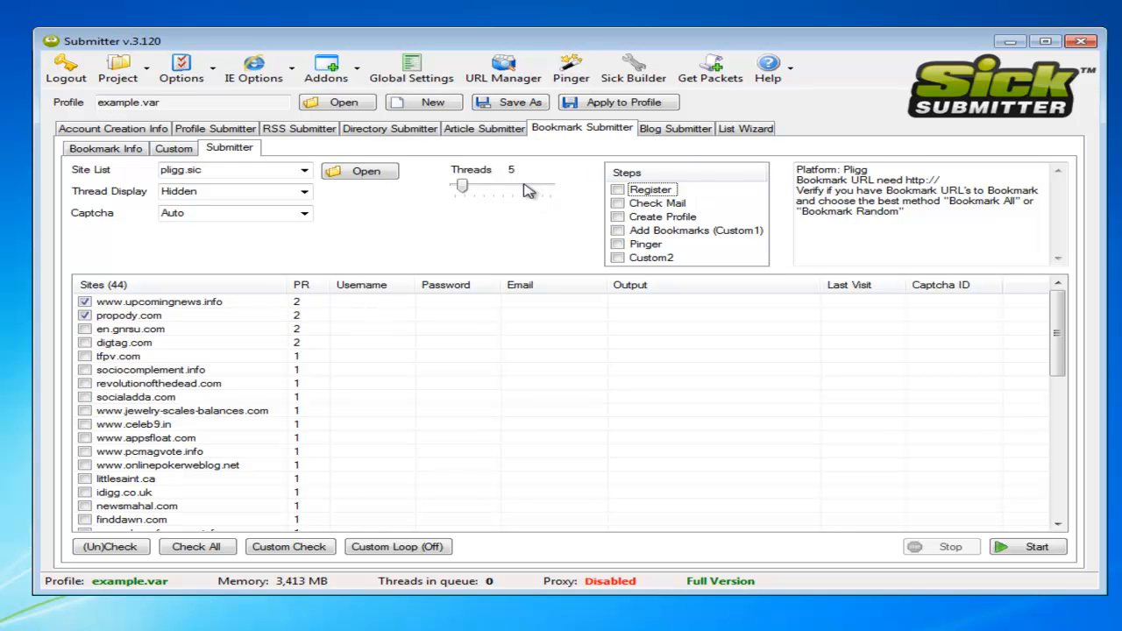
pyautogui.moveTo(361, 42)
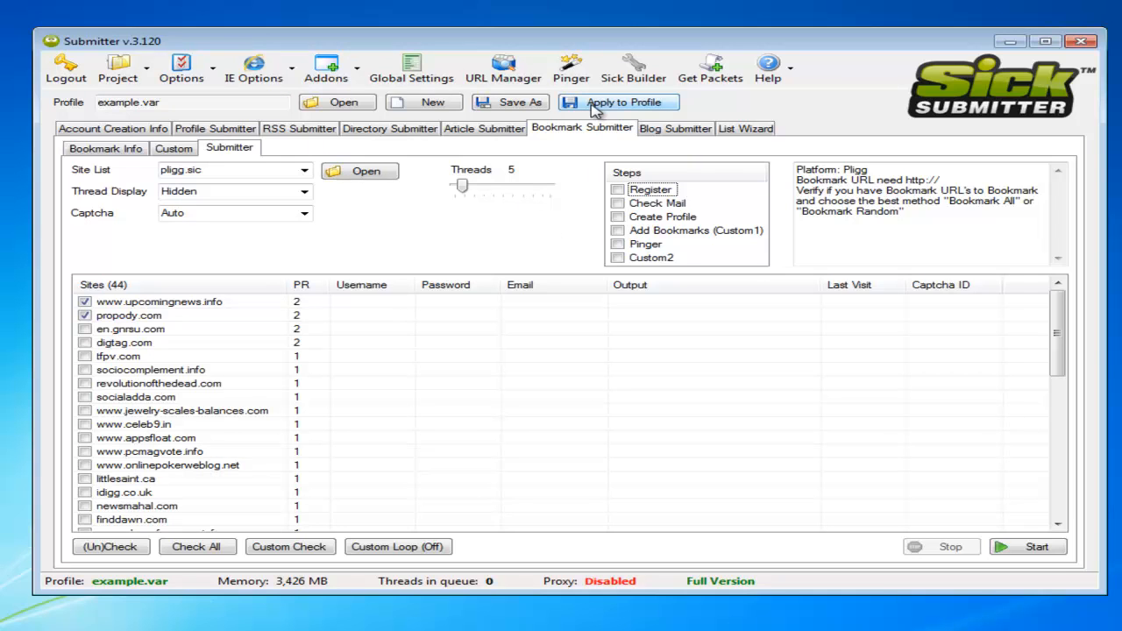
pyautogui.moveTo(633, 66)
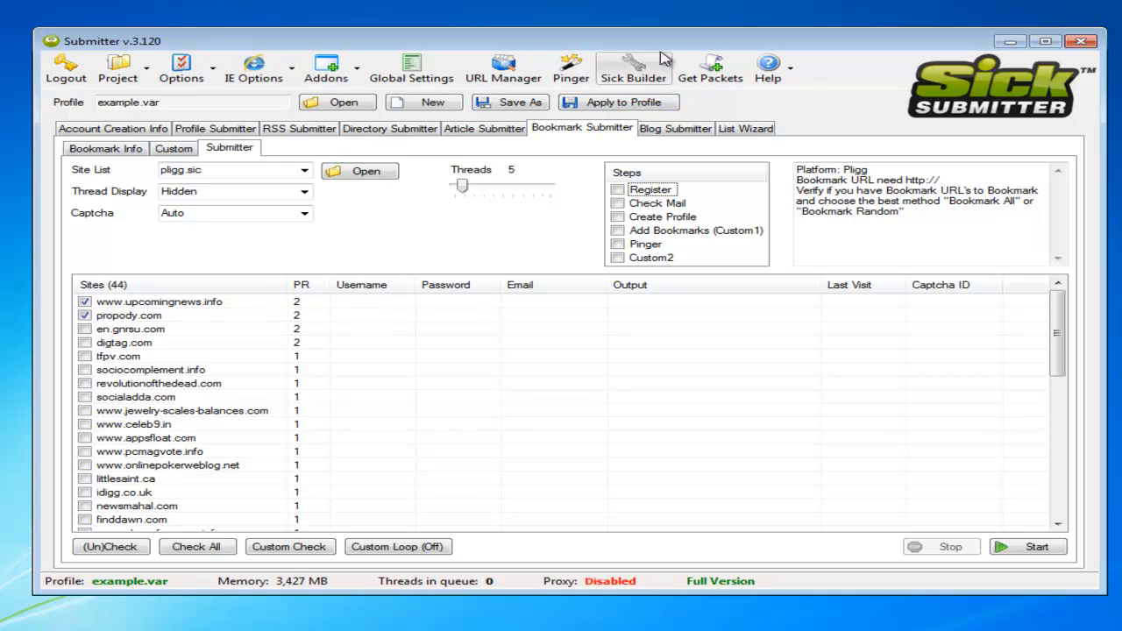
pyautogui.moveTo(657, 66)
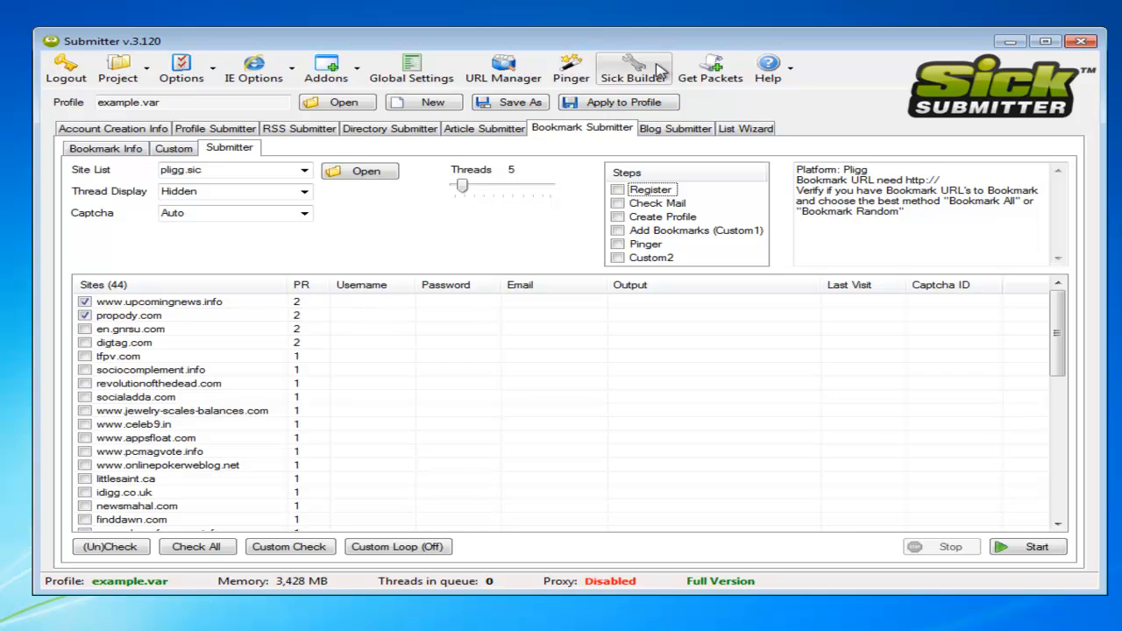
pyautogui.moveTo(675, 129)
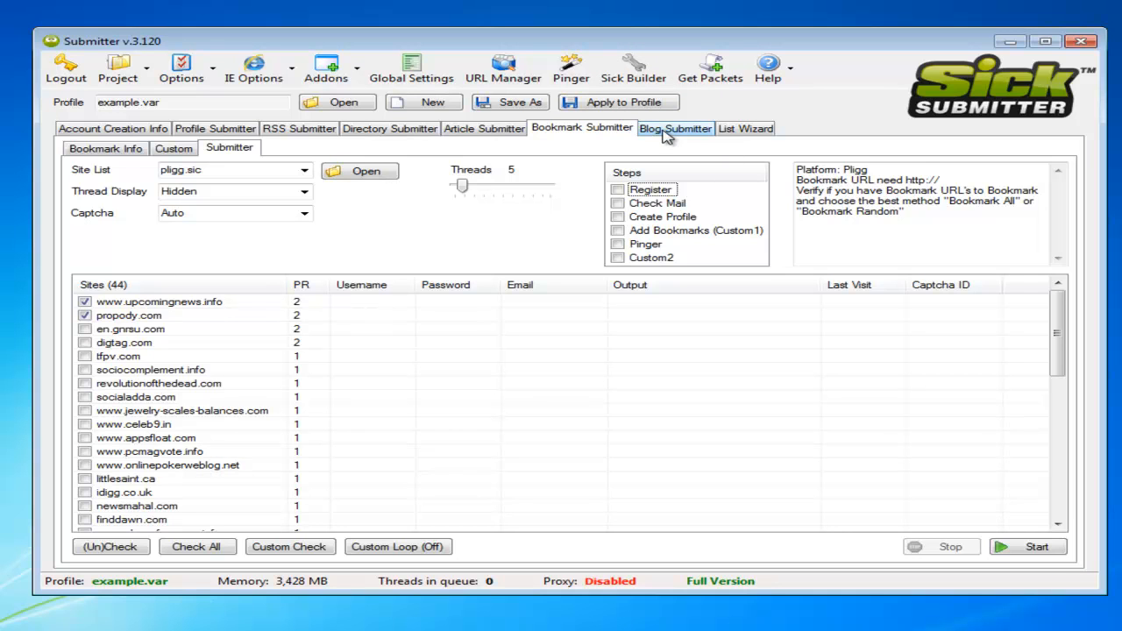
pyautogui.moveTo(687, 244)
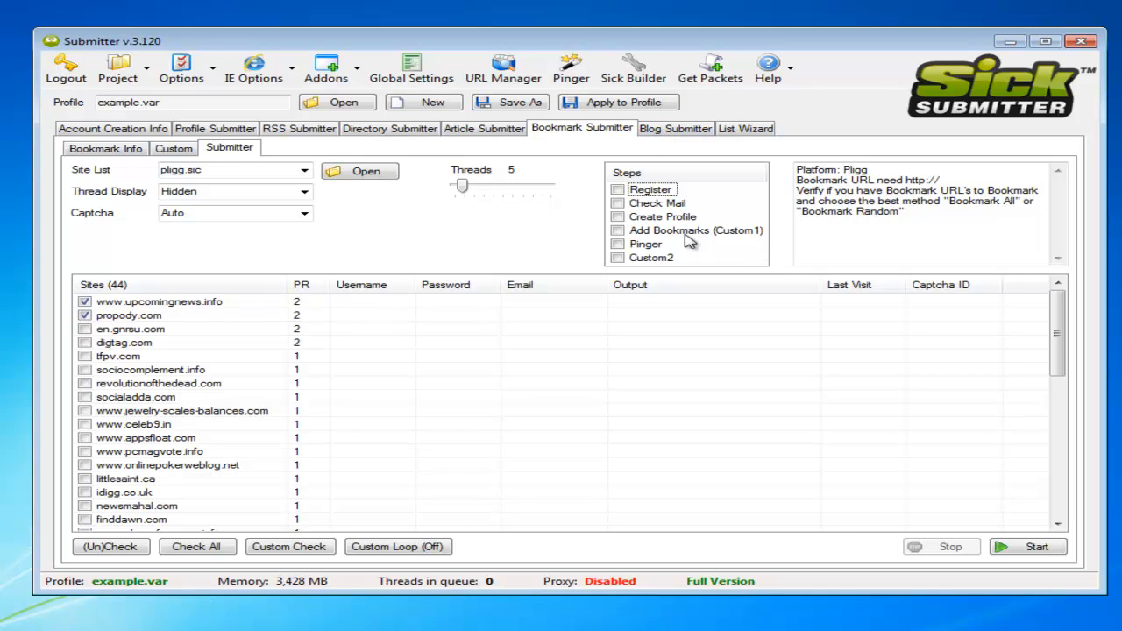